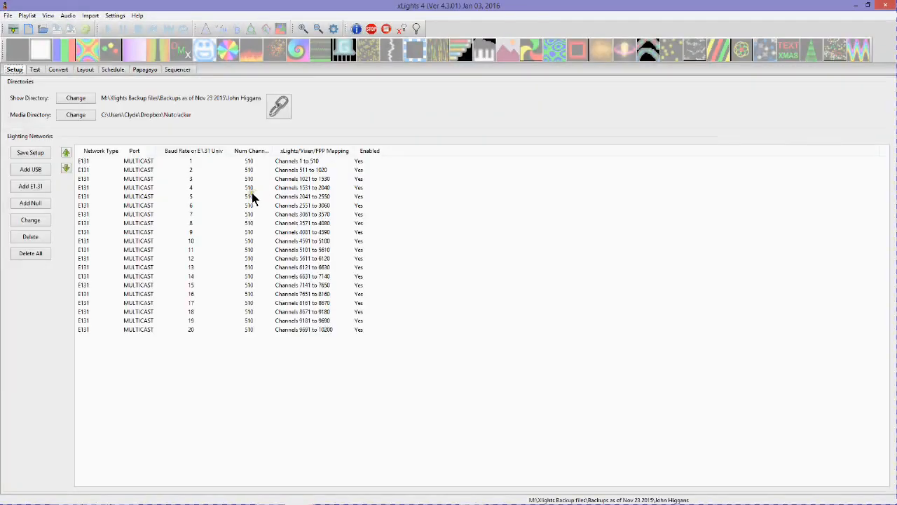
# Make the Dropbox > Nutcracker folder the show directory from the Setup tab.
pyautogui.click(43, 28)
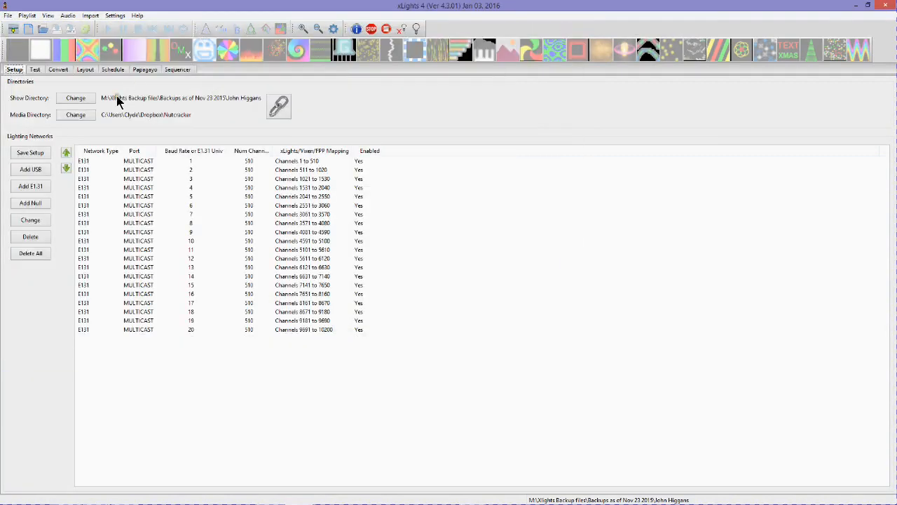
pyautogui.click(75, 98)
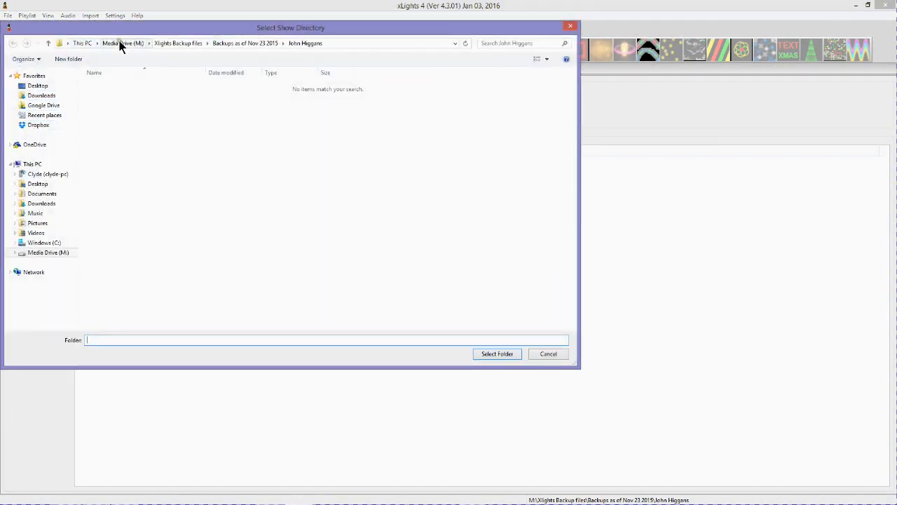
pyautogui.click(38, 124)
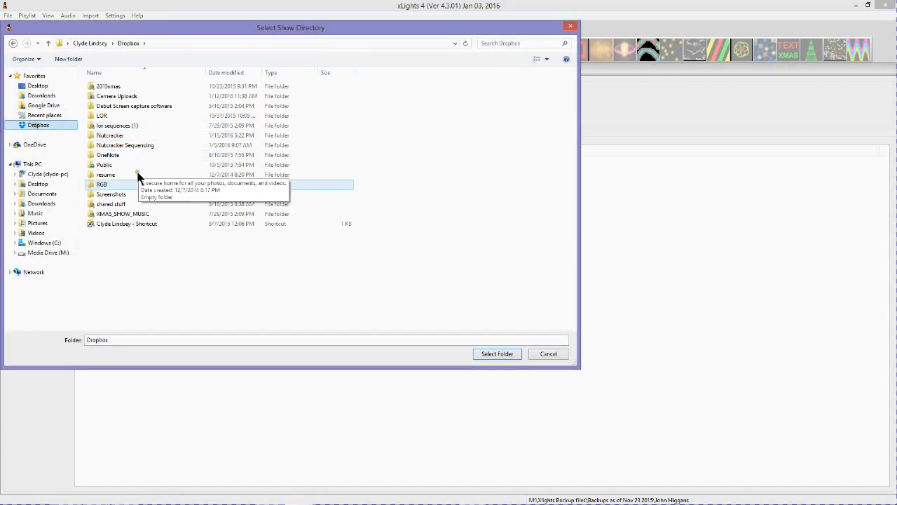
pyautogui.doubleClick(110, 135)
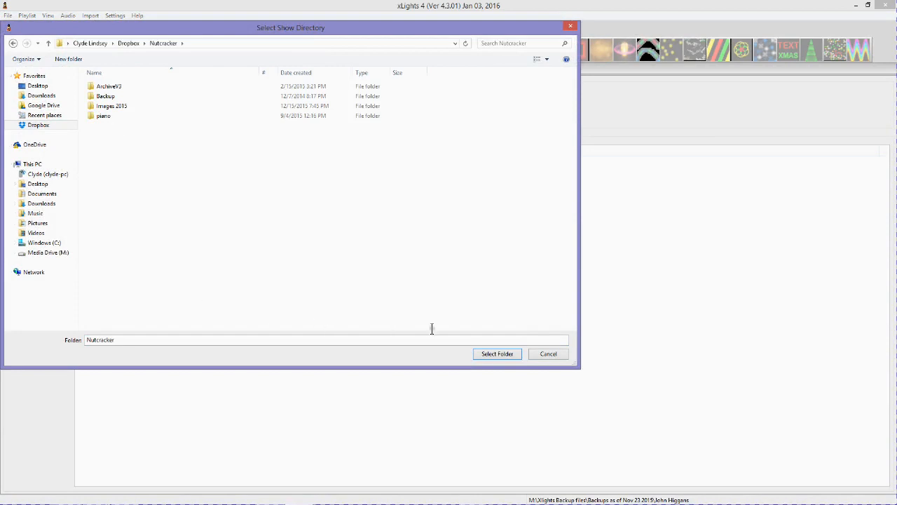
pyautogui.click(497, 354)
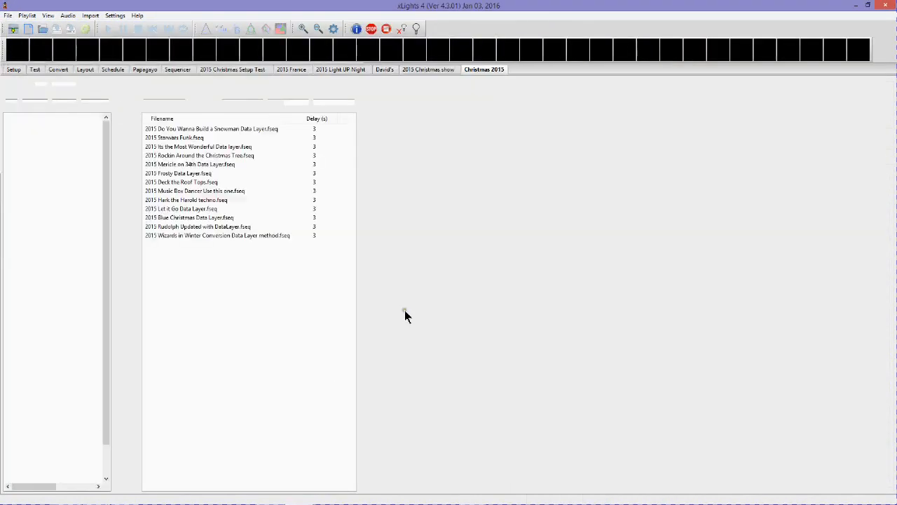
pyautogui.moveTo(49, 79)
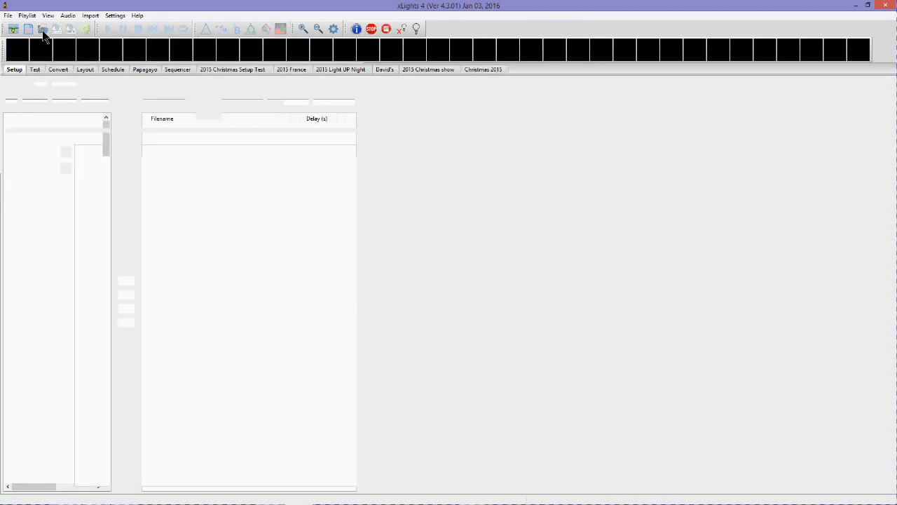
# Open the 2015 Carol of the Bells sequence file and view it in the Sequencer.
pyautogui.click(42, 28)
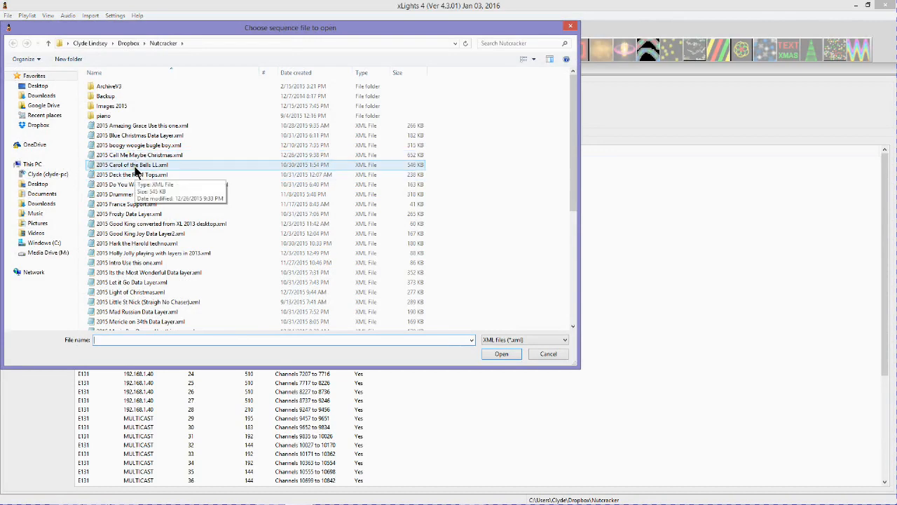
pyautogui.click(548, 353)
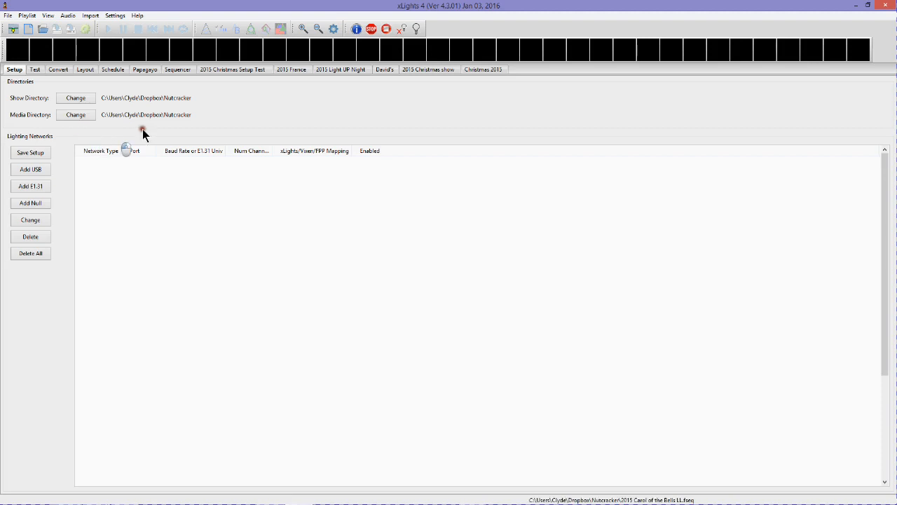
pyautogui.moveTo(331, 110)
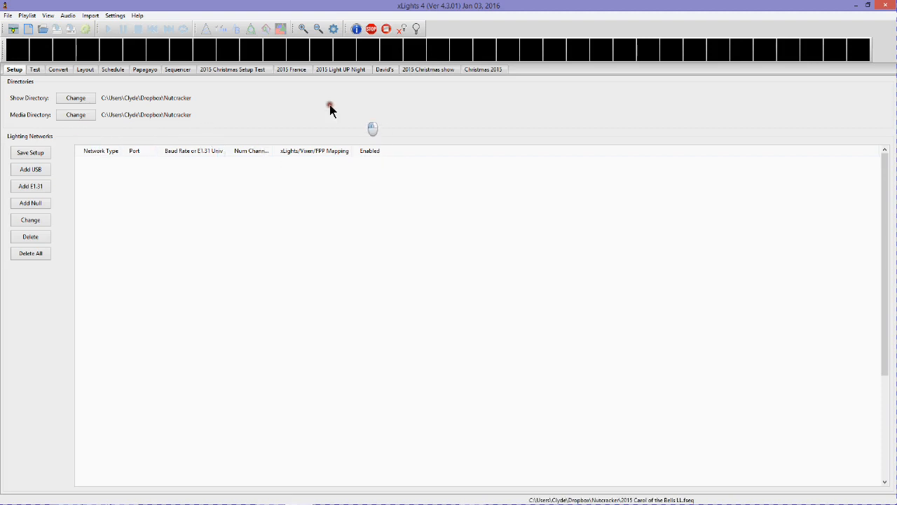
pyautogui.click(178, 69)
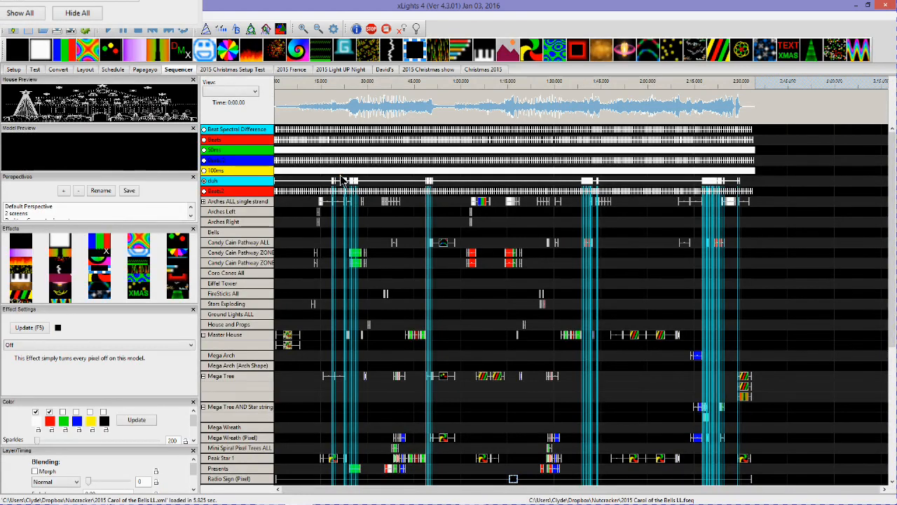
pyautogui.moveTo(274, 236)
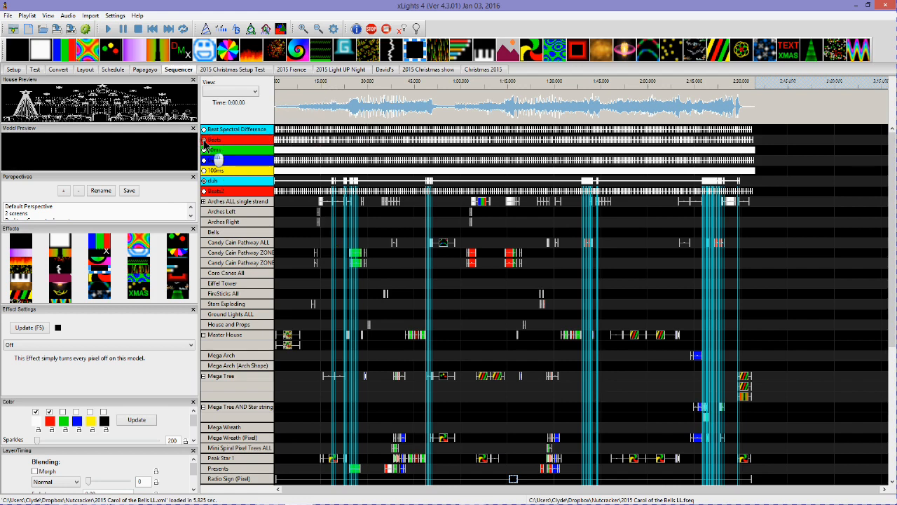
# Display a timing track's marks across the effects grid, then return to the setup screen.
pyautogui.click(216, 190)
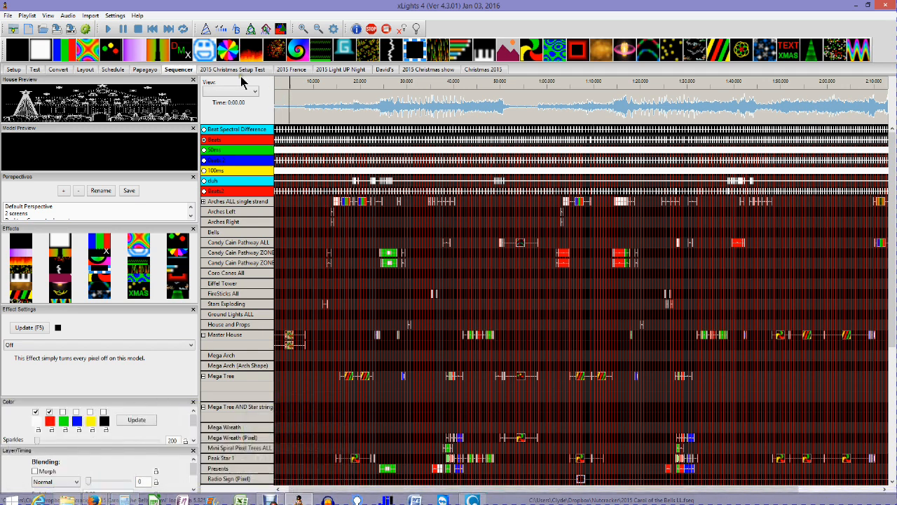
pyautogui.click(14, 69)
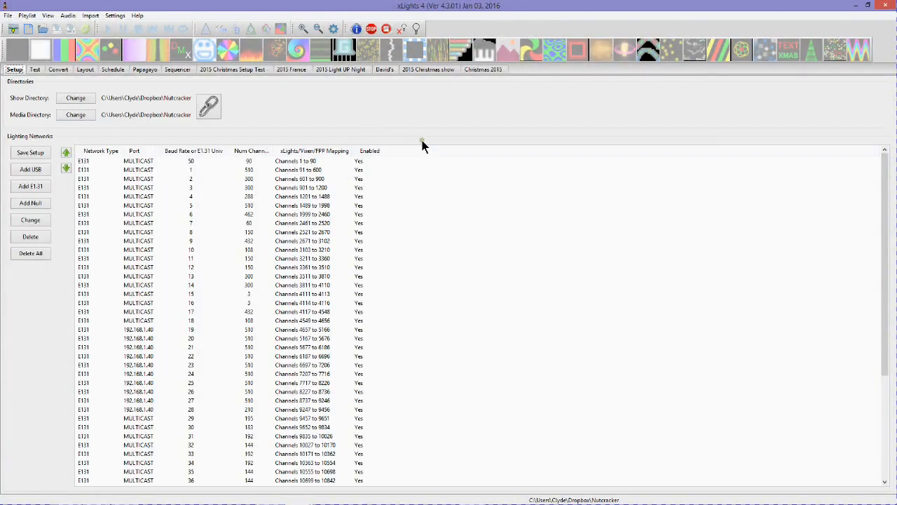
pyautogui.moveTo(98, 7)
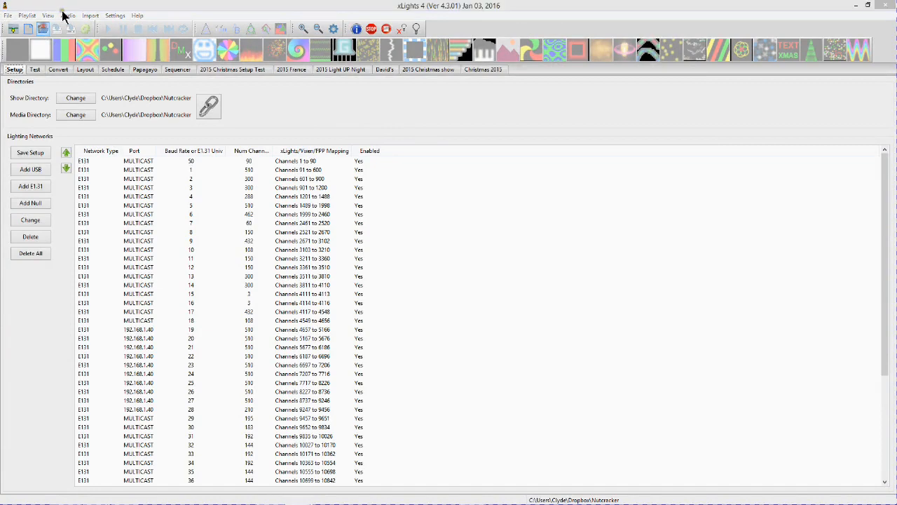
# Start a new sequence so the Sequence Settings wizard appears.
pyautogui.click(30, 28)
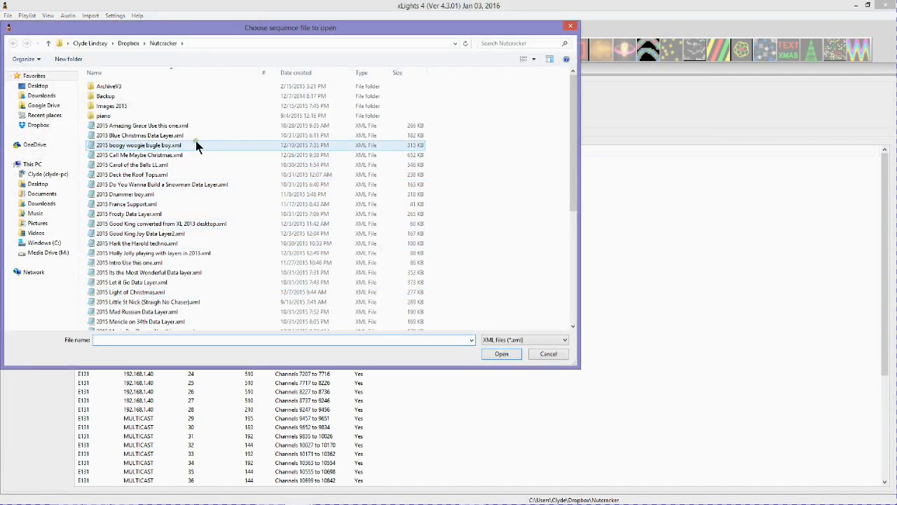
pyautogui.click(140, 233)
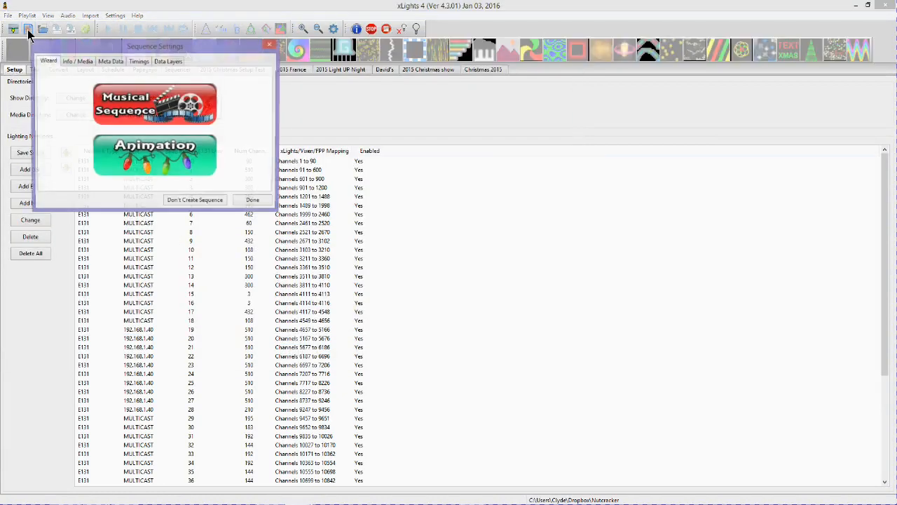
# Make it a musical sequence with an MP3 and choose its frame rate.
pyautogui.click(154, 104)
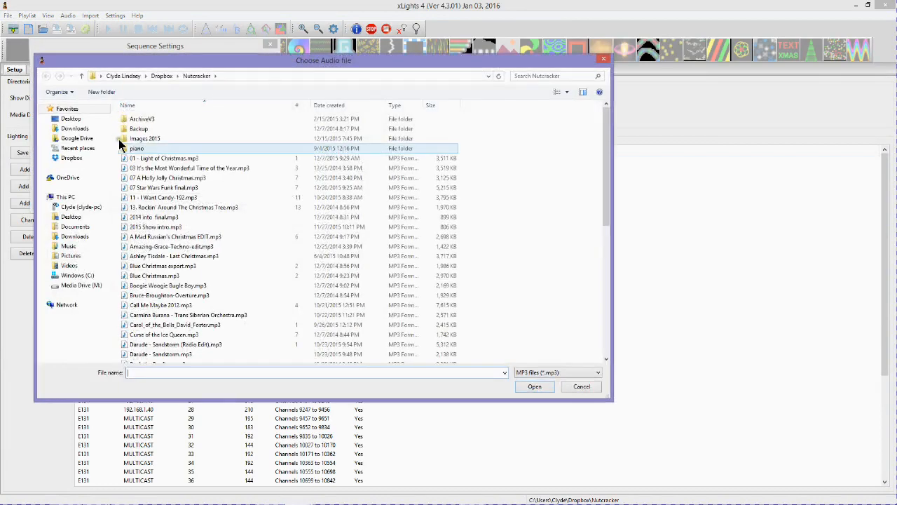
pyautogui.click(184, 207)
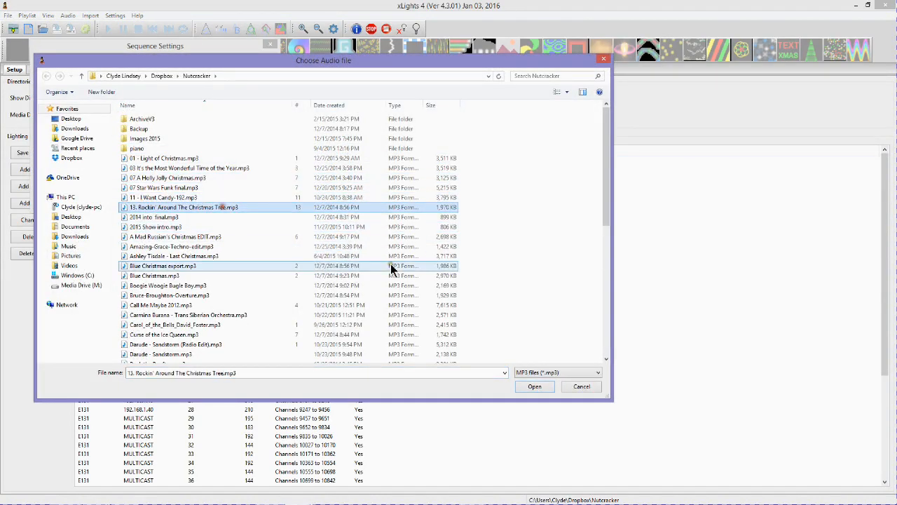
pyautogui.click(534, 387)
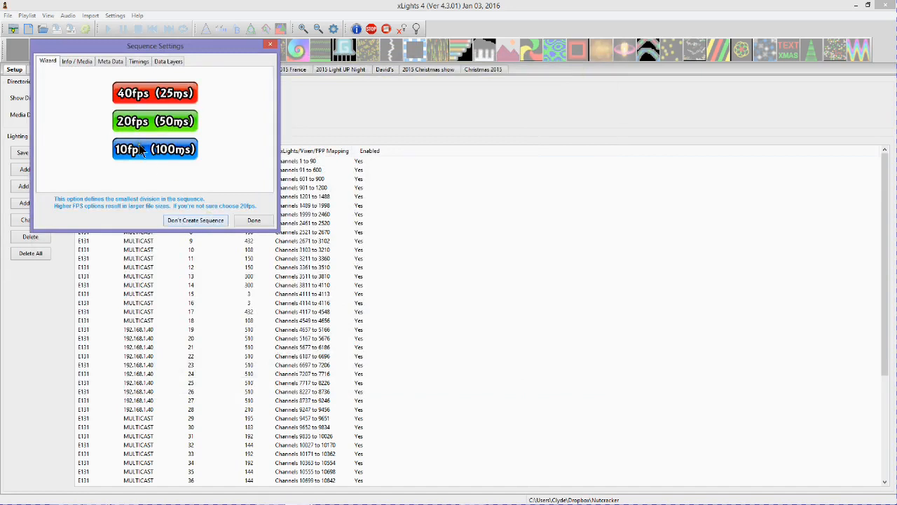
pyautogui.click(155, 149)
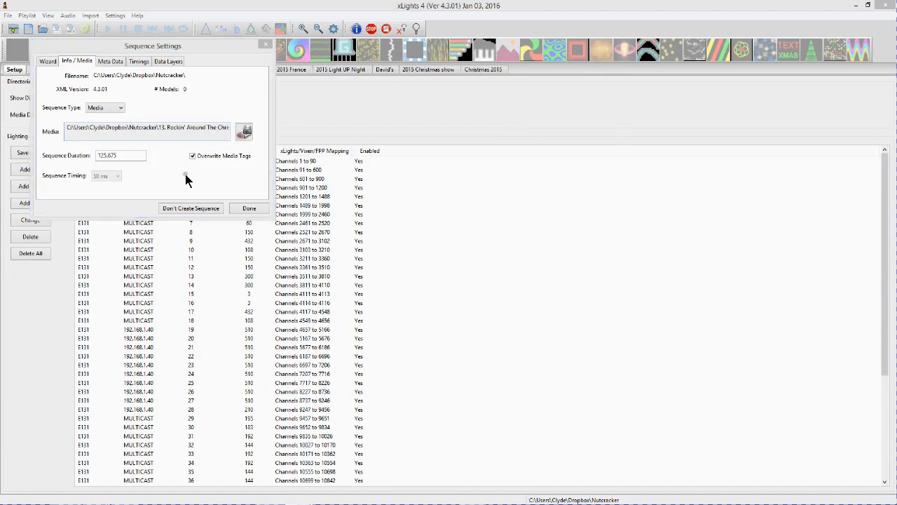
# Replace the media with Carol_of_the_Bells_David_Foster.mp3.
pyautogui.click(244, 132)
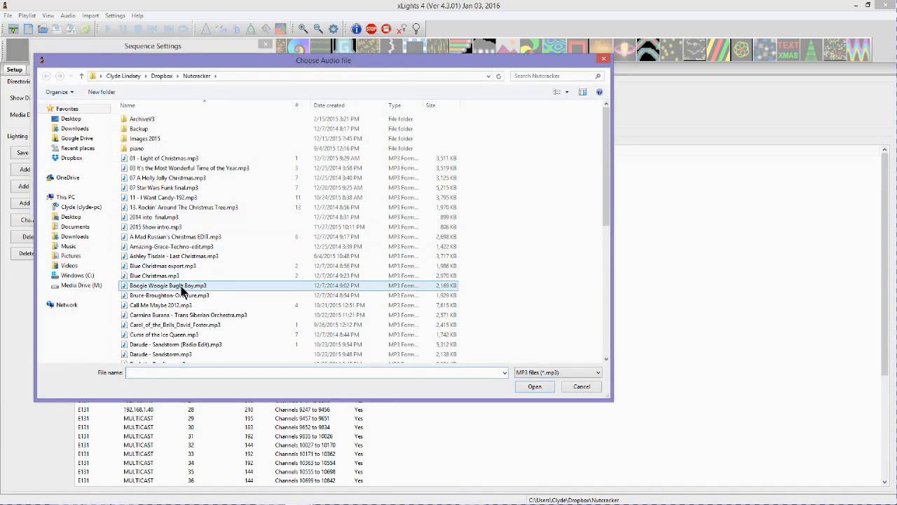
pyautogui.click(176, 325)
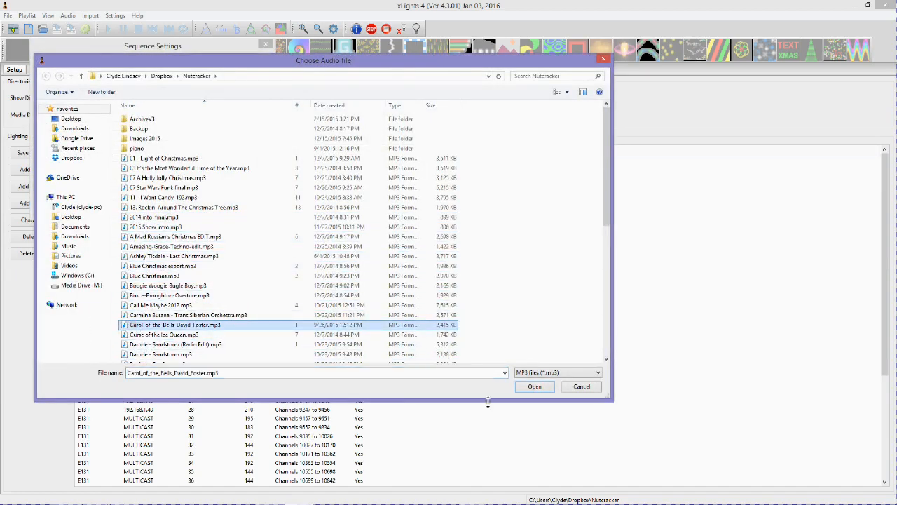
pyautogui.click(535, 387)
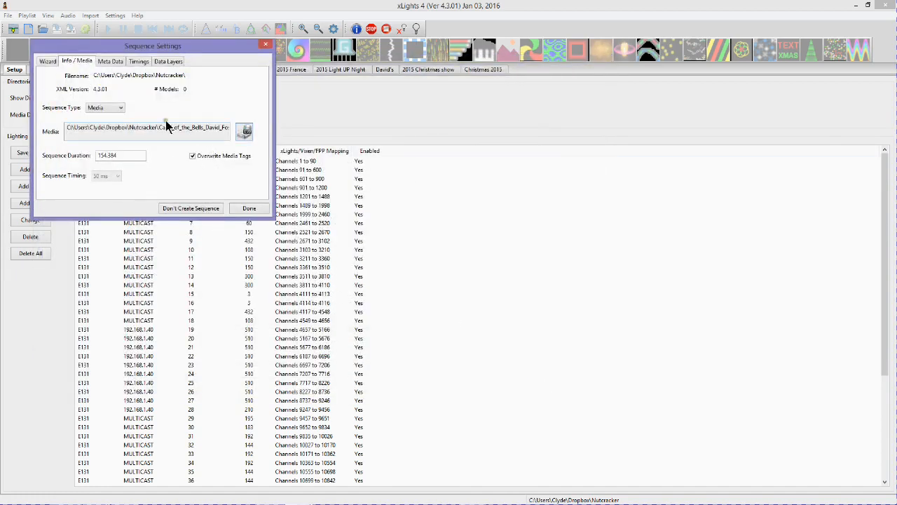
# Create a Bar and Beat Tracker Bars timing grid named Bars from the audio.
pyautogui.click(138, 62)
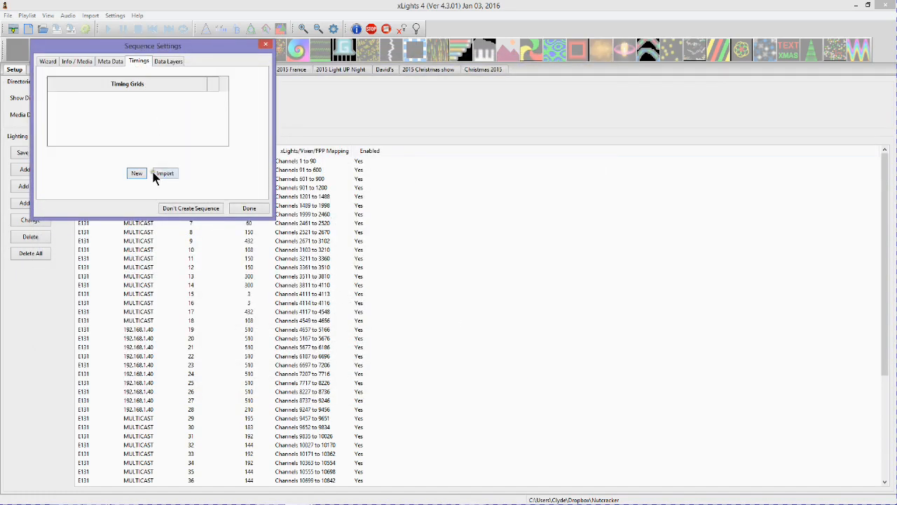
pyautogui.click(138, 174)
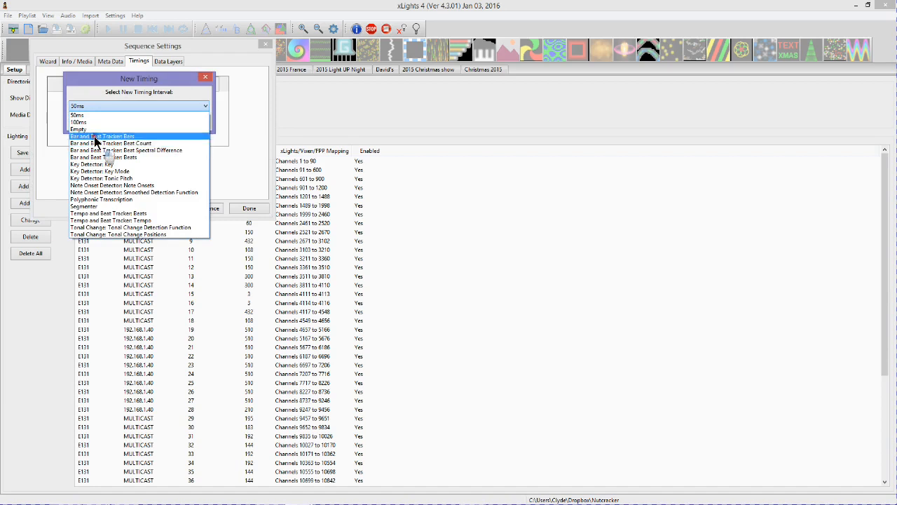
pyautogui.click(101, 136)
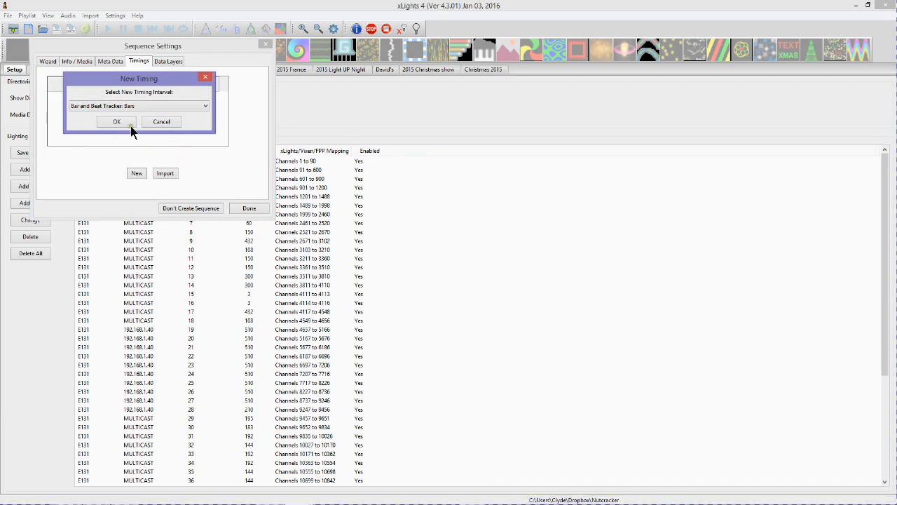
pyautogui.click(118, 121)
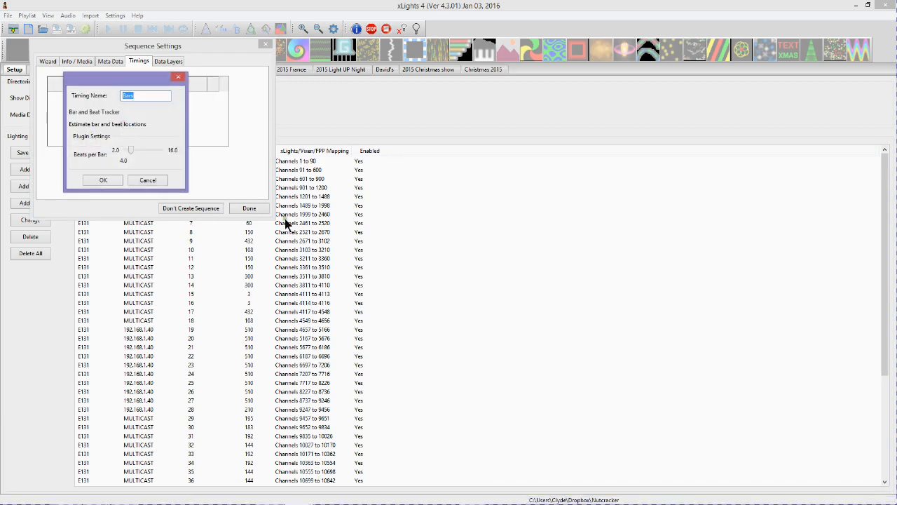
pyautogui.moveTo(76, 99)
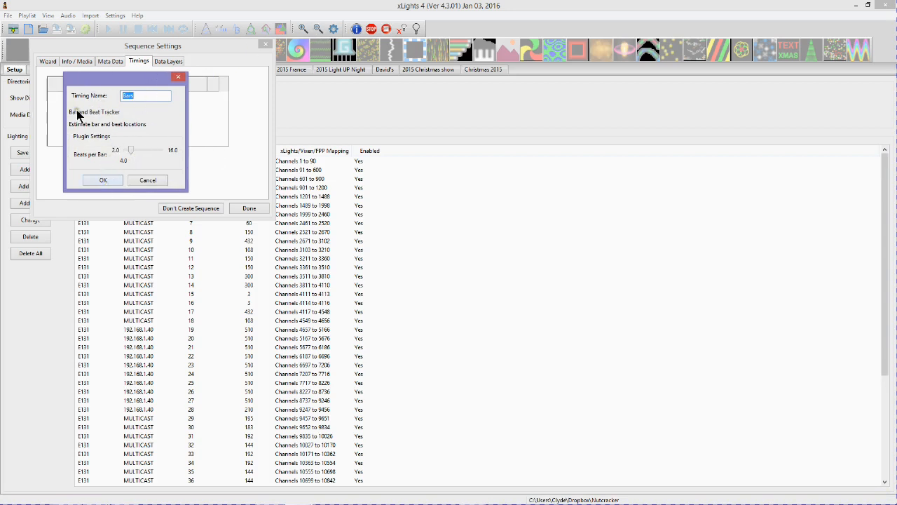
pyautogui.click(103, 179)
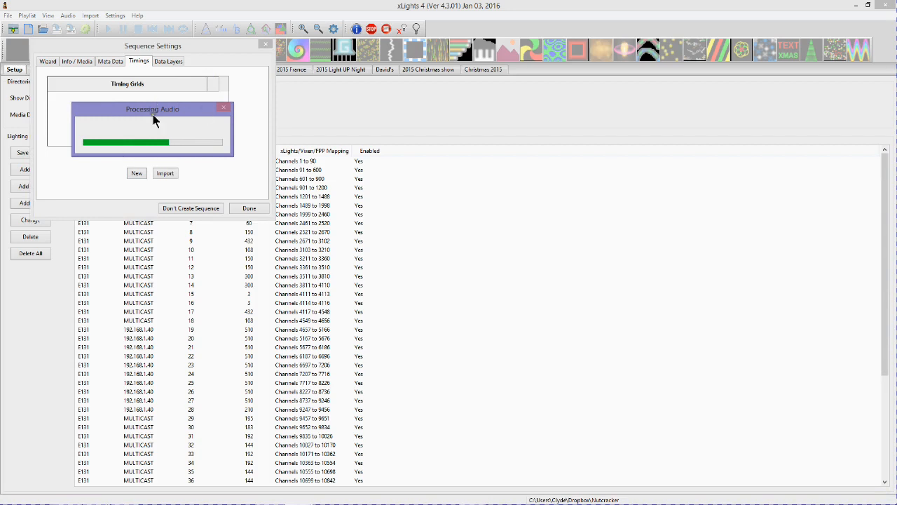
pyautogui.moveTo(197, 150)
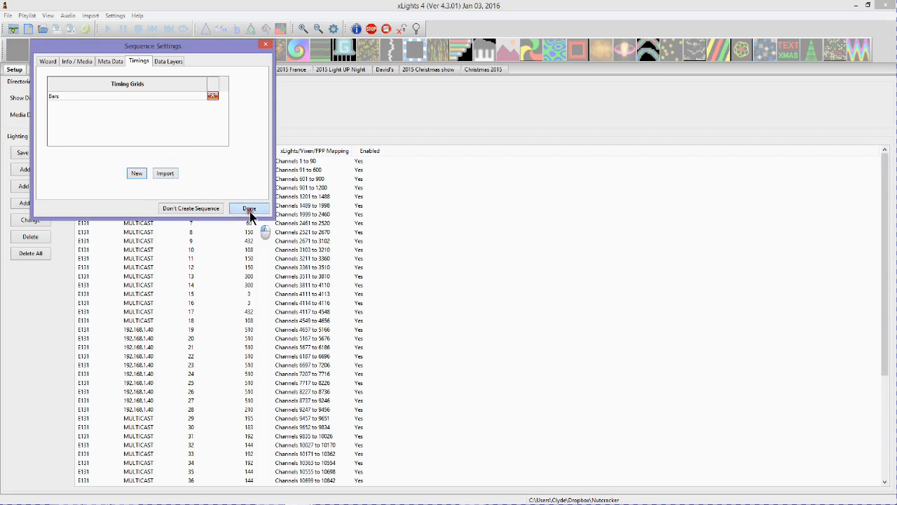
# Finish the settings and show the All Groups view in the Sequencer.
pyautogui.click(249, 207)
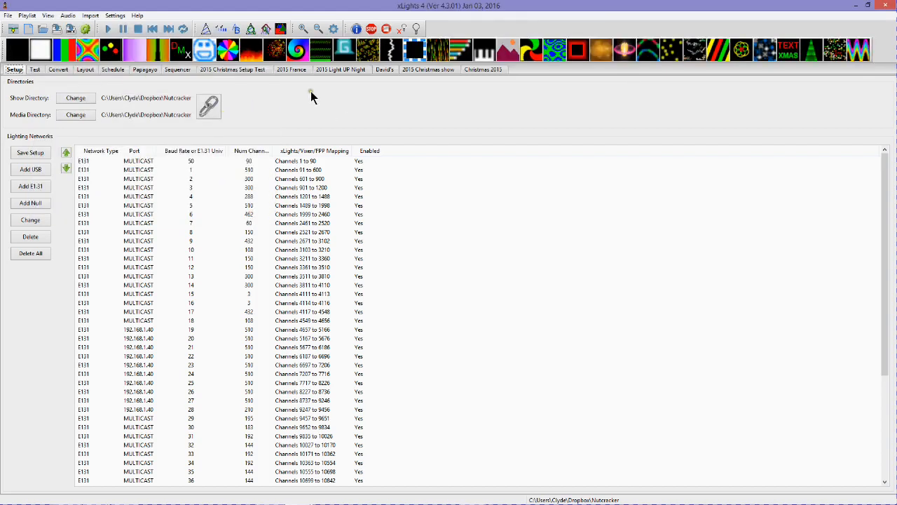
pyautogui.click(178, 70)
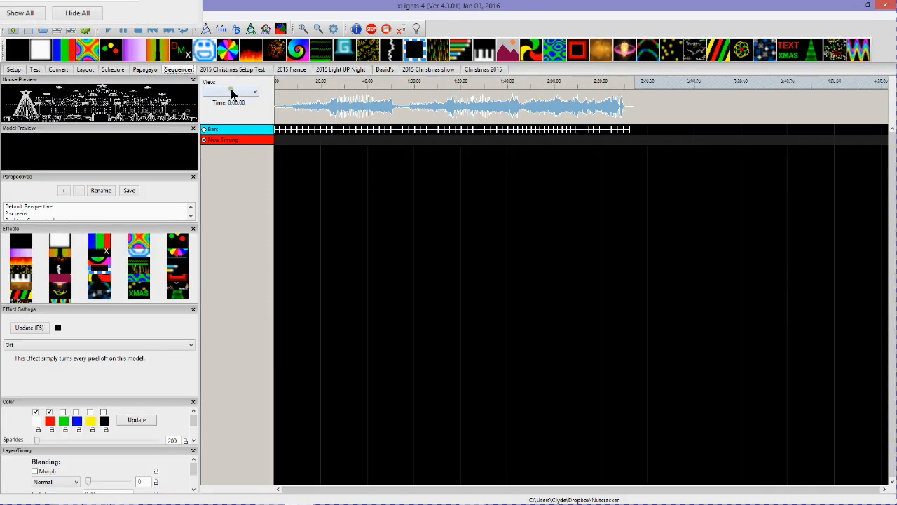
pyautogui.click(256, 91)
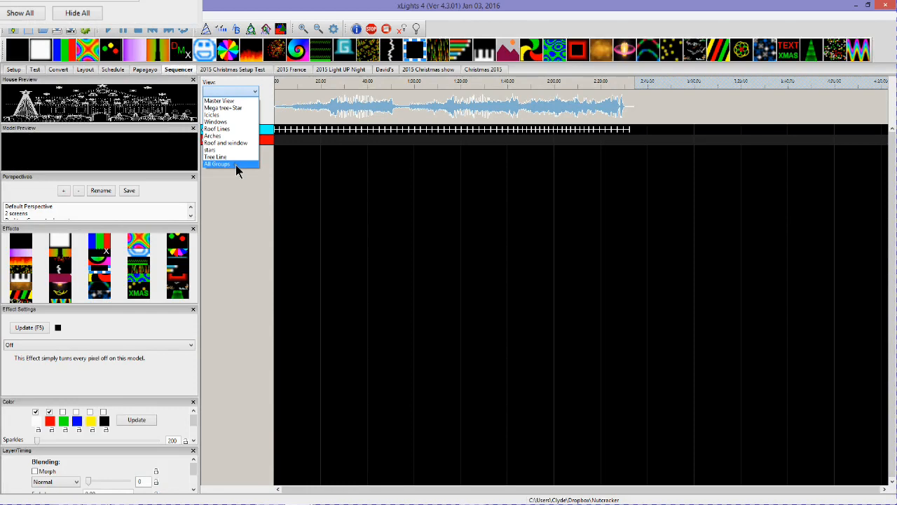
pyautogui.click(218, 164)
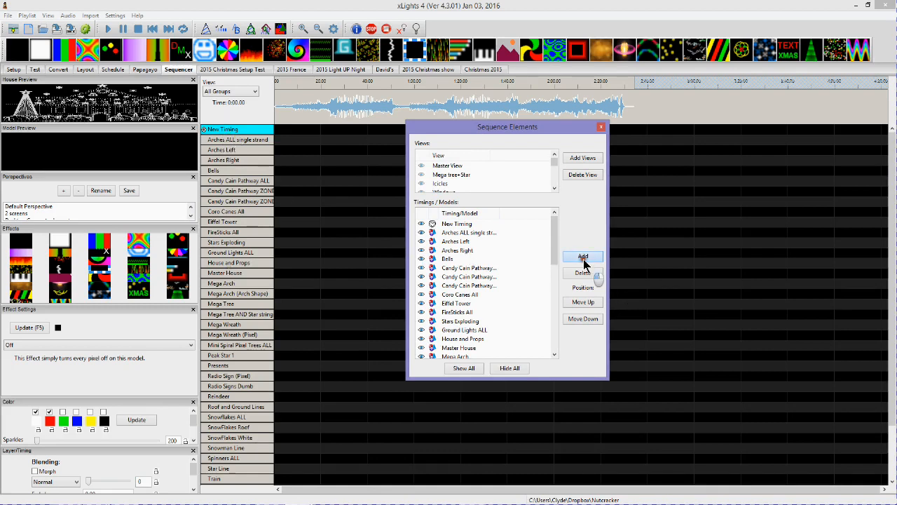
# Add the Bars timing to the sequence elements.
pyautogui.click(583, 255)
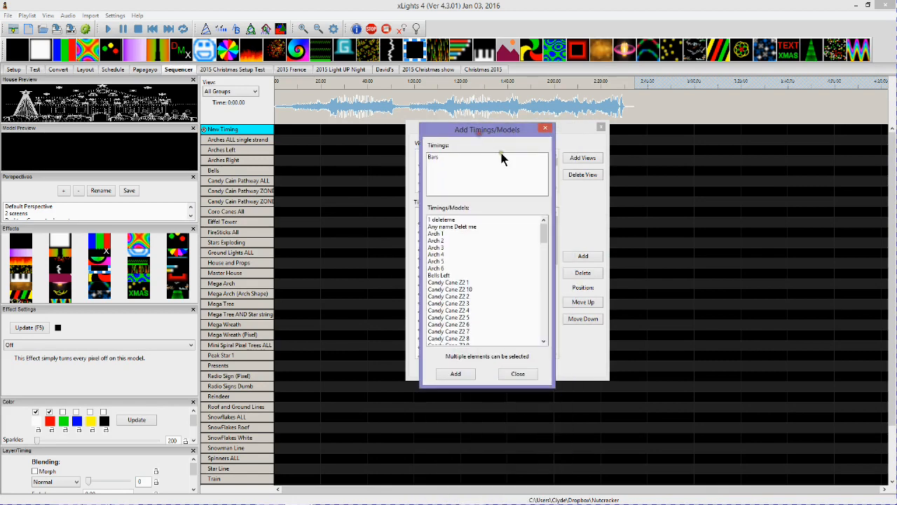
pyautogui.moveTo(460, 265)
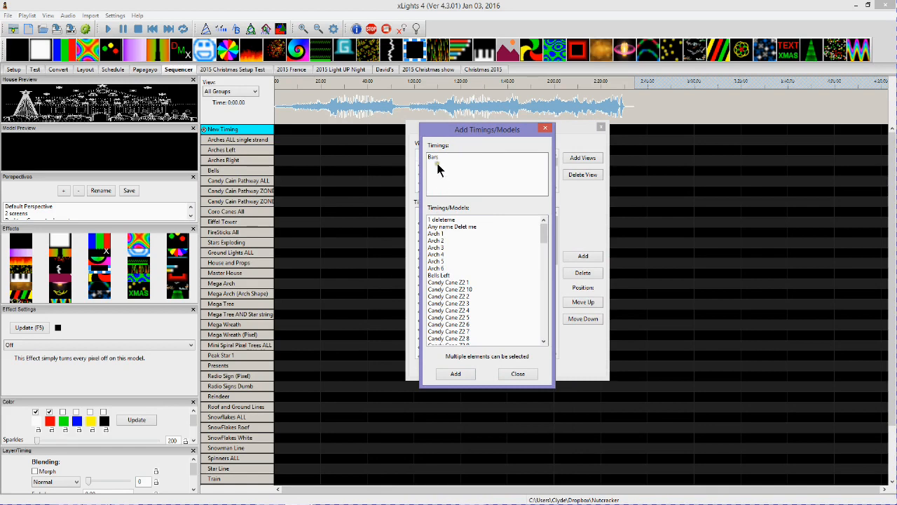
pyautogui.click(454, 373)
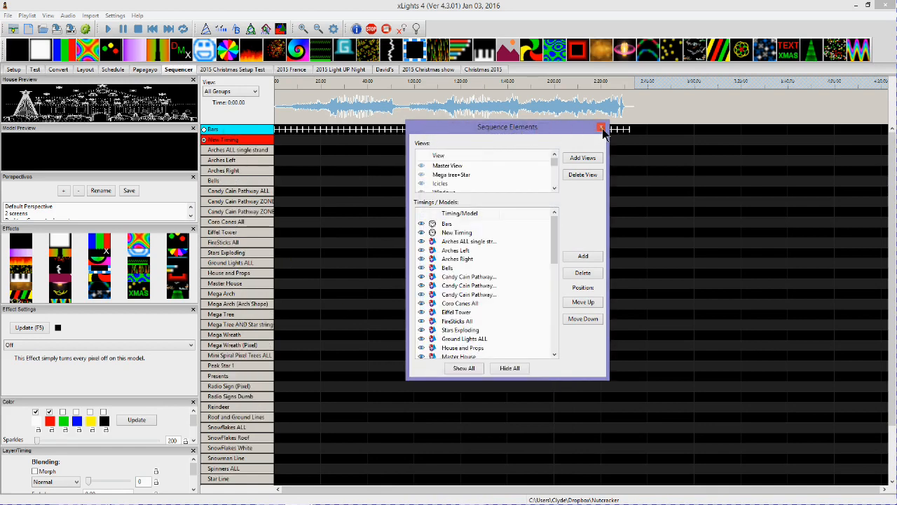
# Close the Sequence Elements dialog, leaving Bars heading the grid.
pyautogui.click(602, 126)
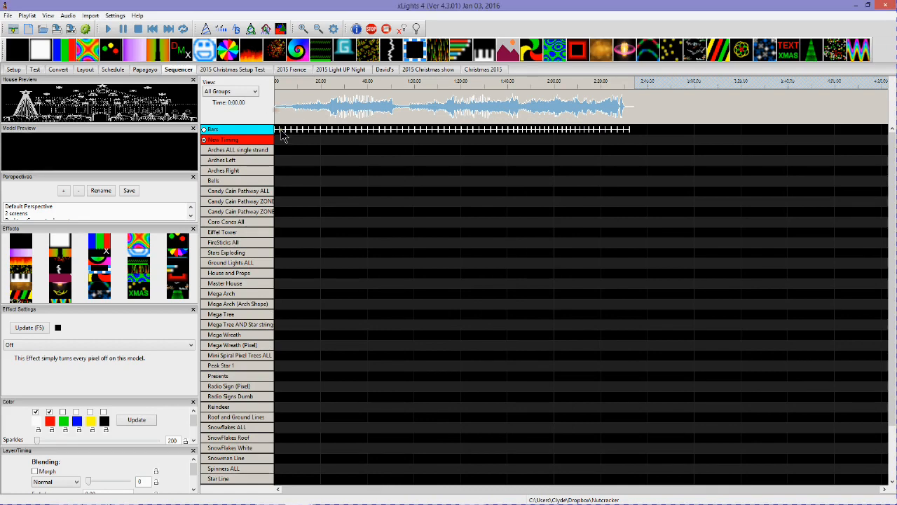
pyautogui.moveTo(277, 12)
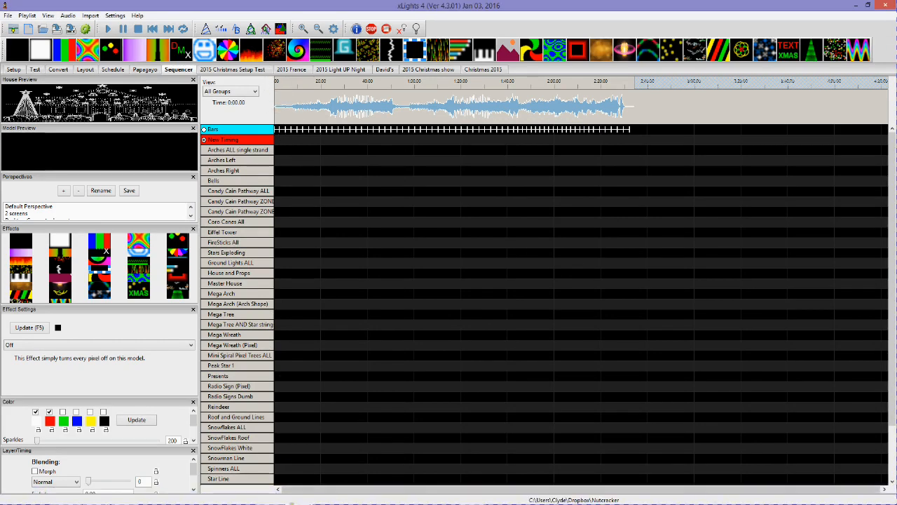
pyautogui.moveTo(300, 496)
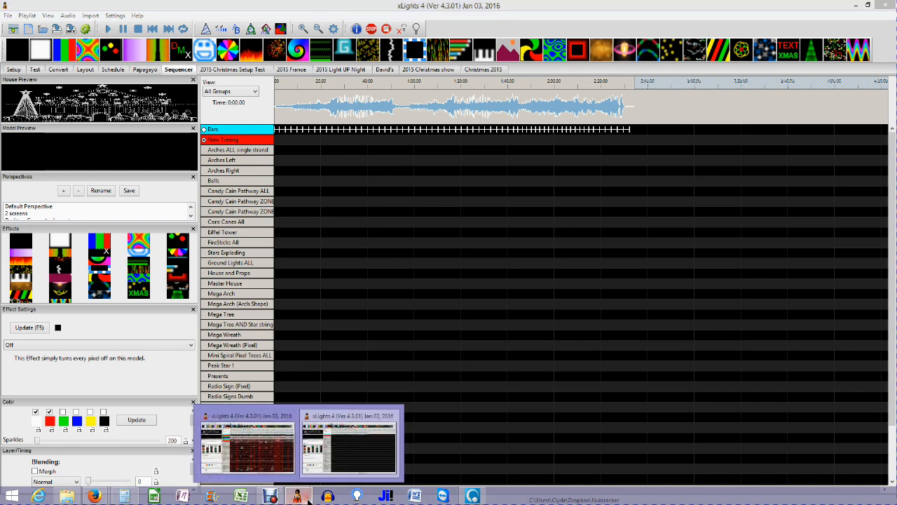
pyautogui.click(247, 447)
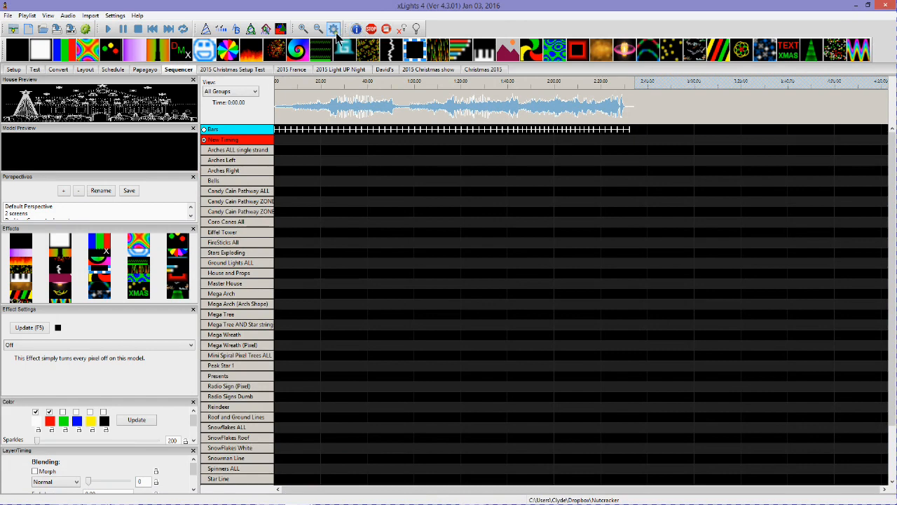
# Create a Bar and Beat Tracker Beats timing grid named Beats in Sequence Settings.
pyautogui.click(333, 28)
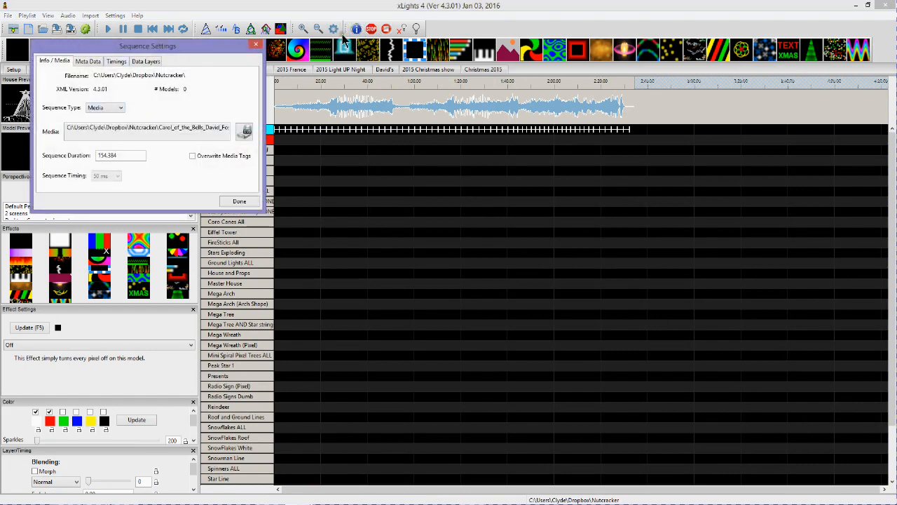
pyautogui.click(117, 62)
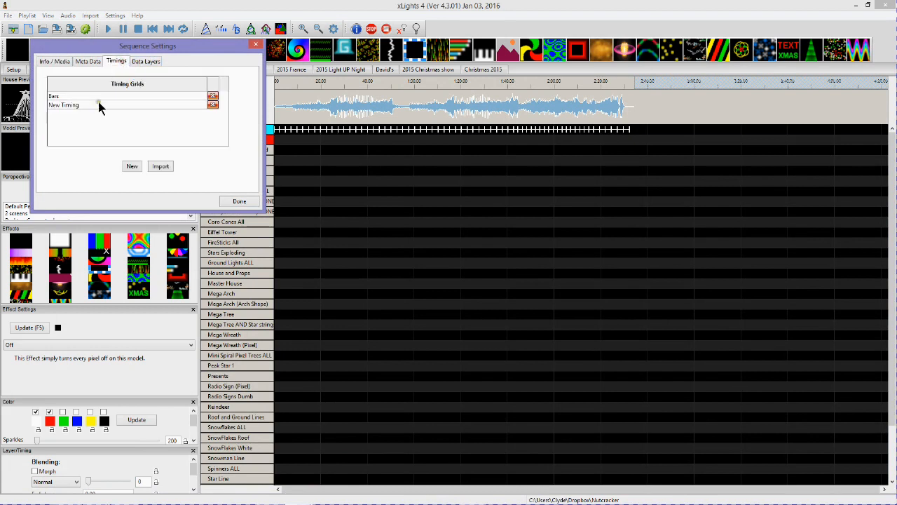
pyautogui.click(131, 165)
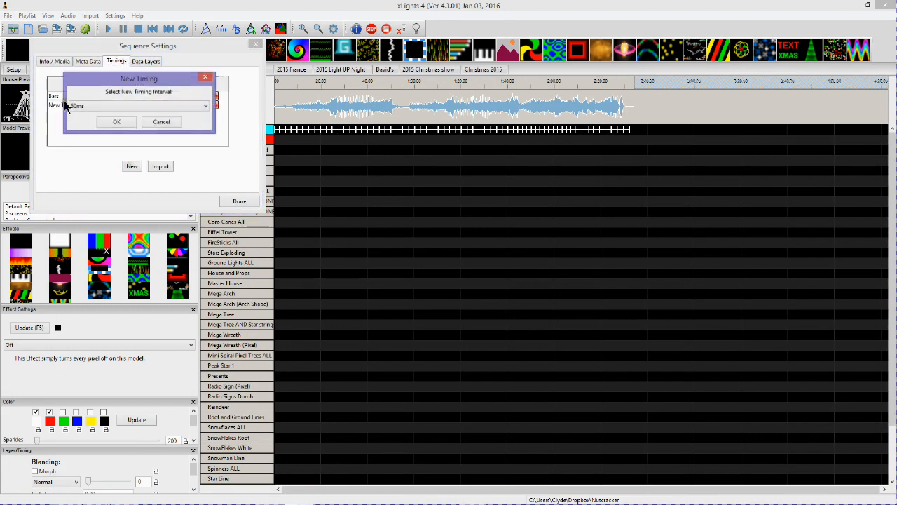
pyautogui.click(205, 105)
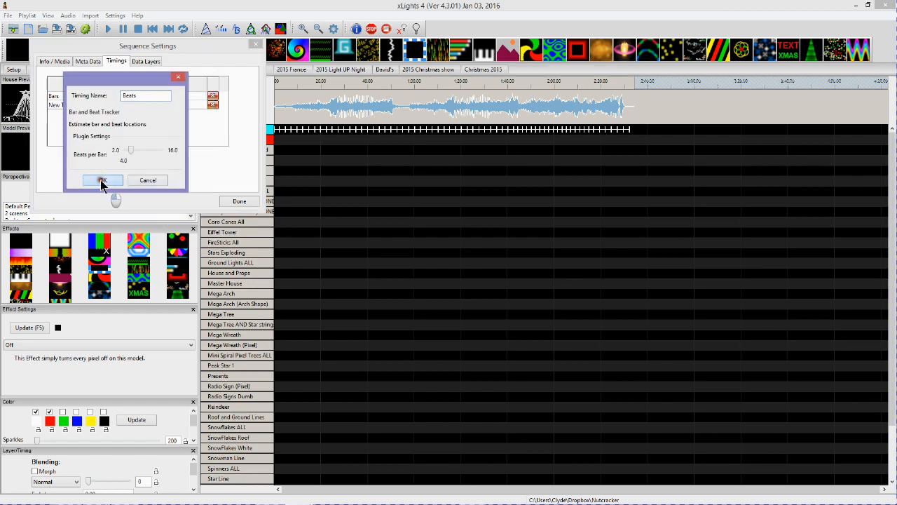
pyautogui.click(102, 179)
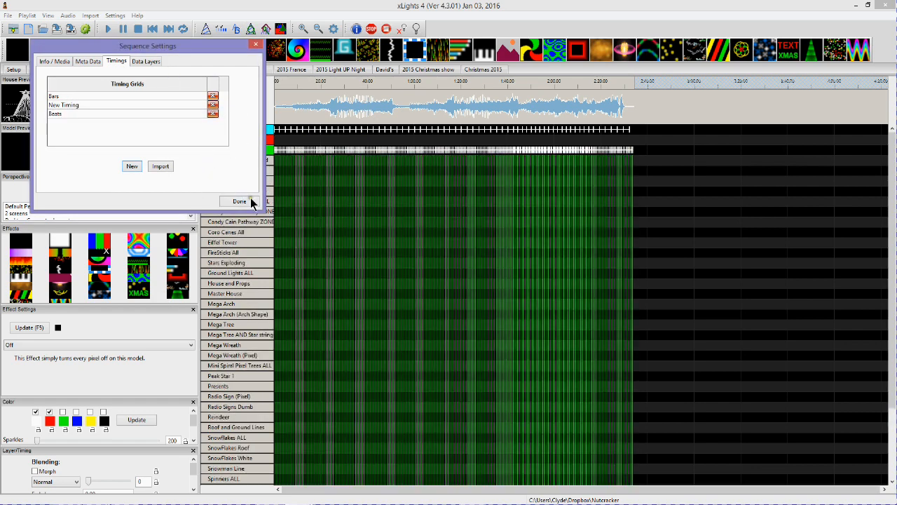
# Finish the sequence settings with Done, returning to the sequencer grid with the timing tracks.
pyautogui.click(238, 202)
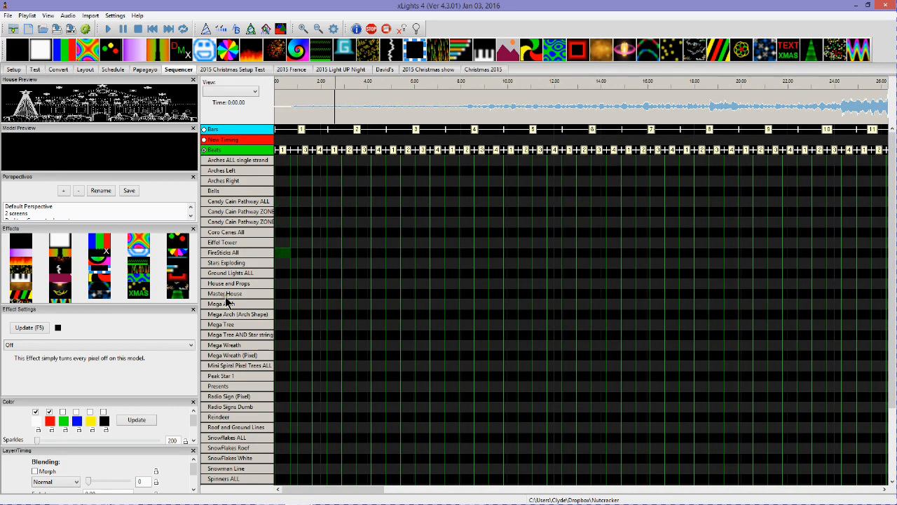
pyautogui.moveTo(228, 406)
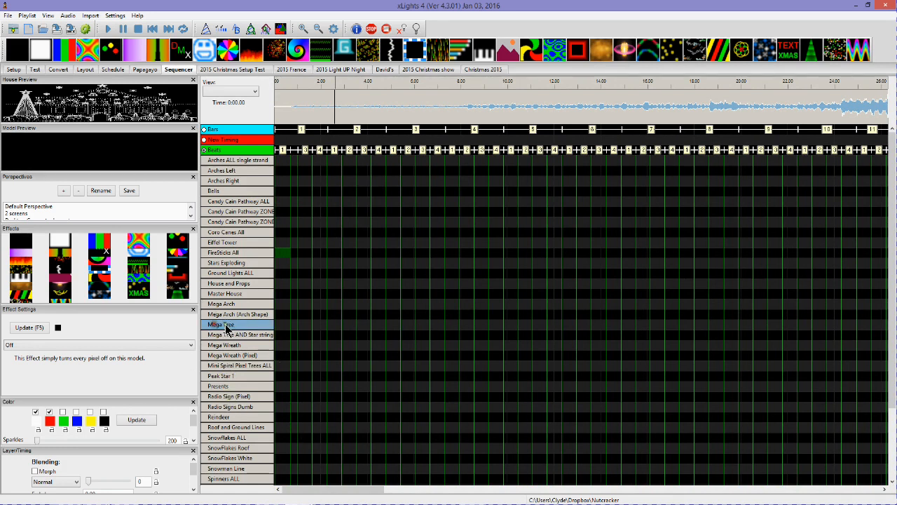
# Select the Mega Tree row in the original sequence and scroll along its effects.
pyautogui.click(221, 324)
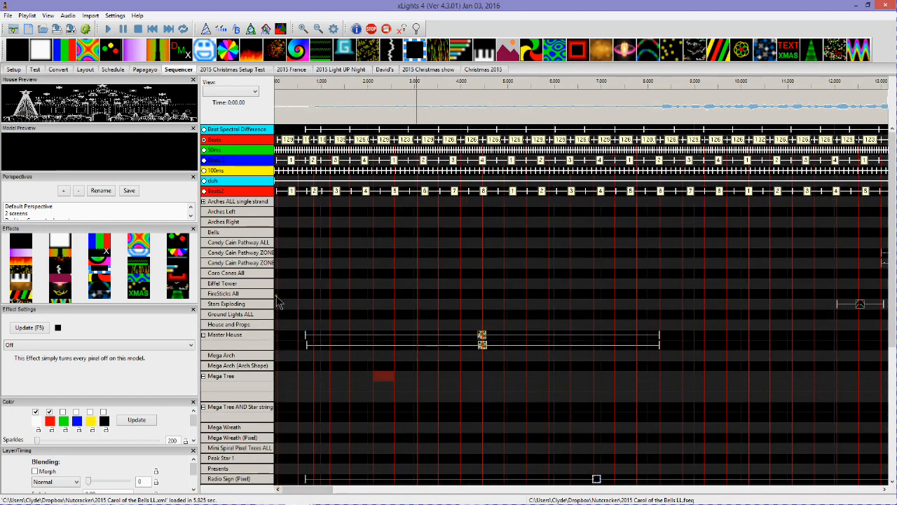
pyautogui.moveTo(289, 358)
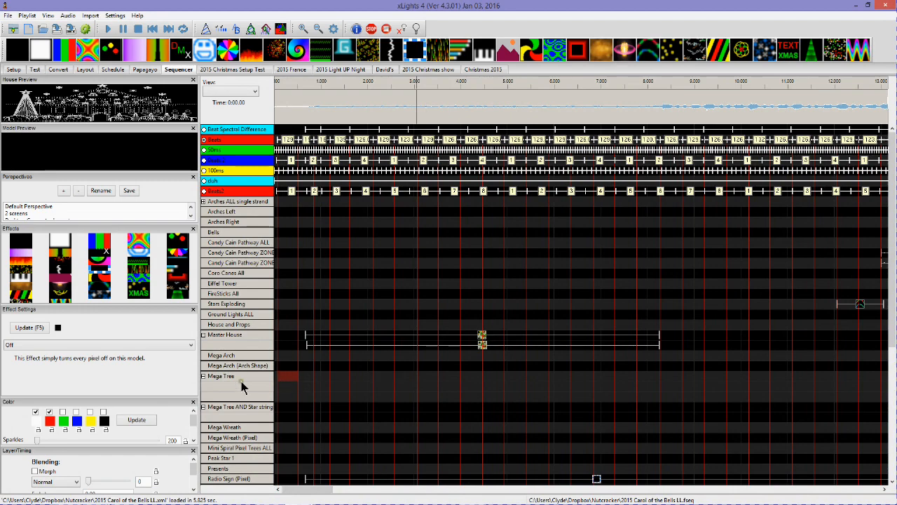
pyautogui.hscroll(3)
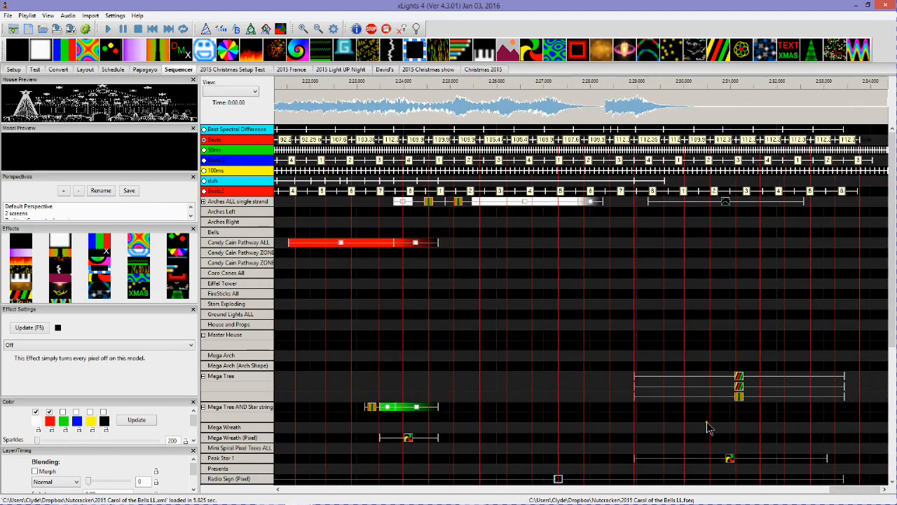
pyautogui.moveTo(415, 362)
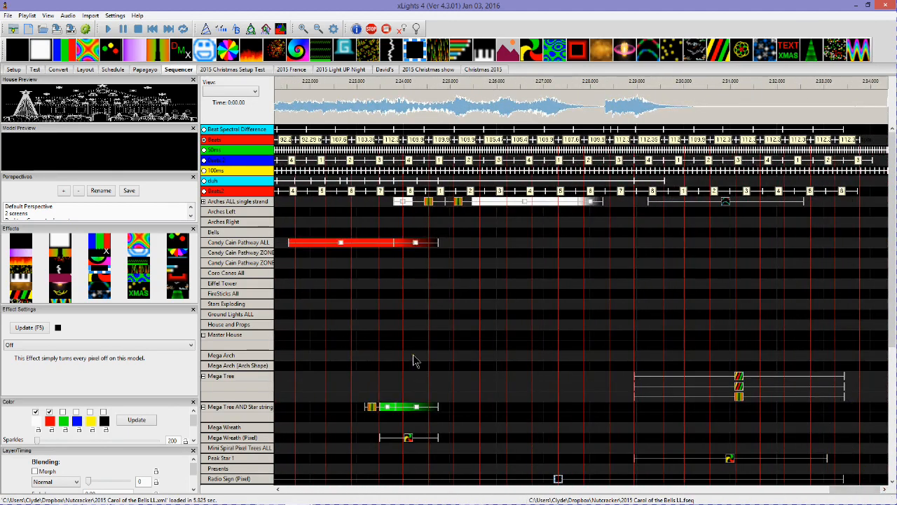
pyautogui.moveTo(413, 381)
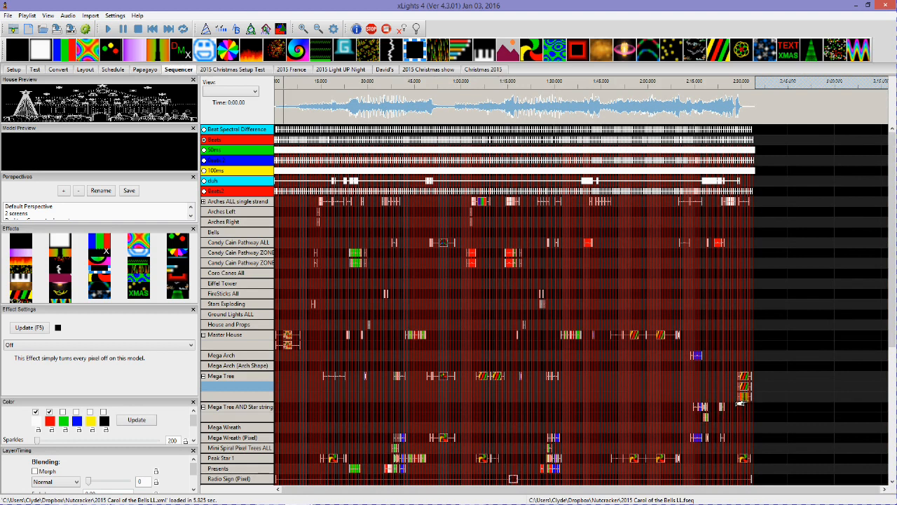
# Select every effect in the original Mega Tree row and copy them via the row's context menu.
pyautogui.click(743, 395)
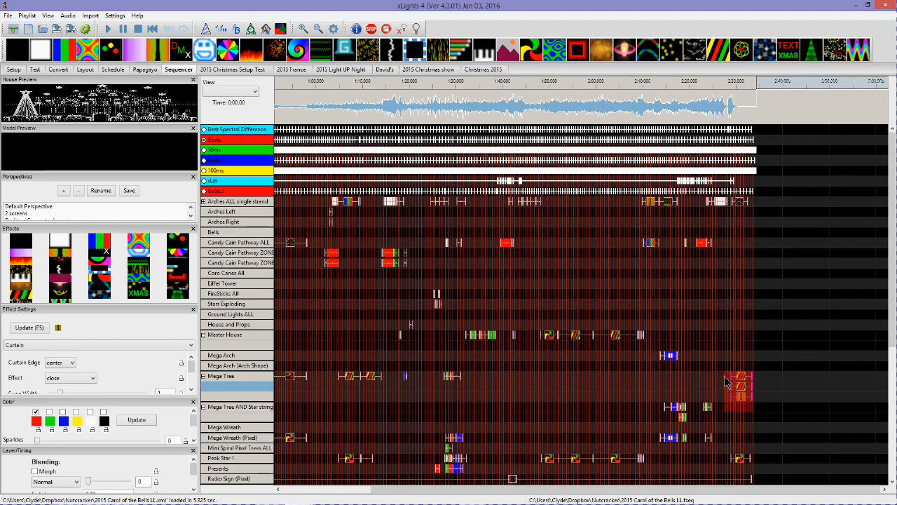
pyautogui.moveTo(756, 386)
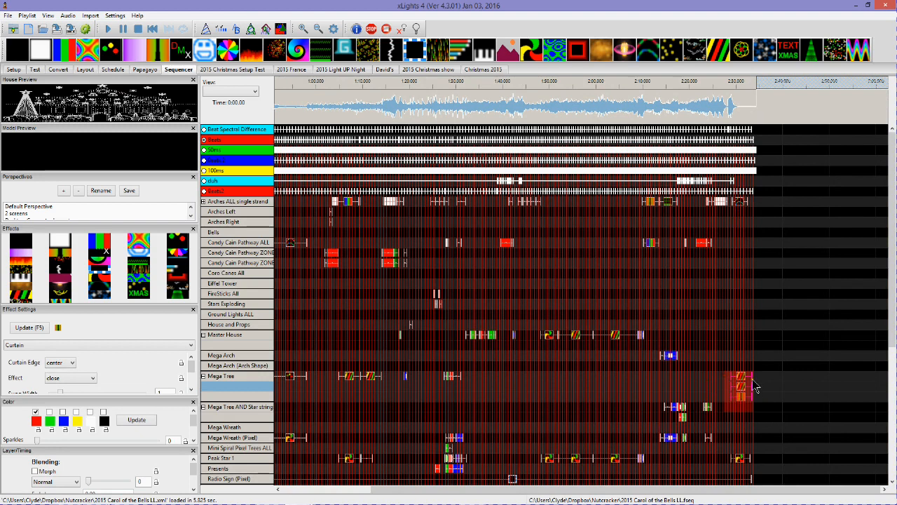
pyautogui.hscroll(3)
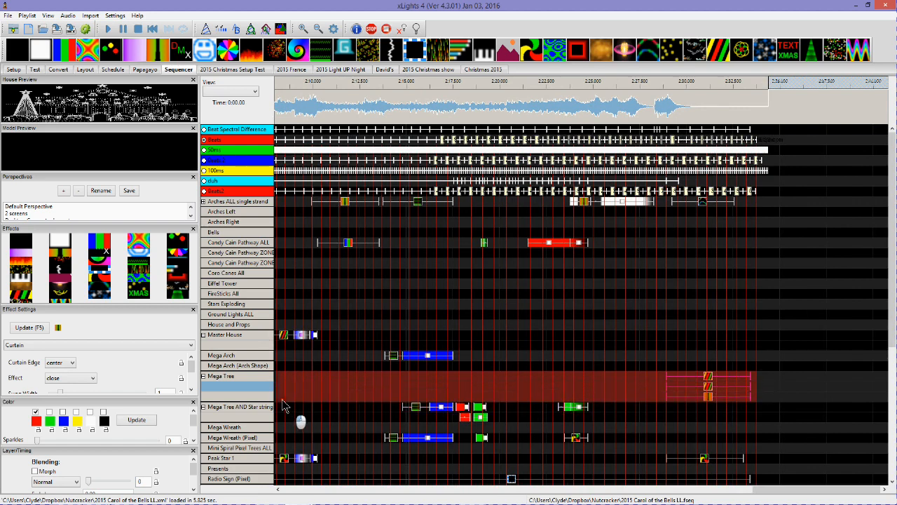
pyautogui.moveTo(293, 395)
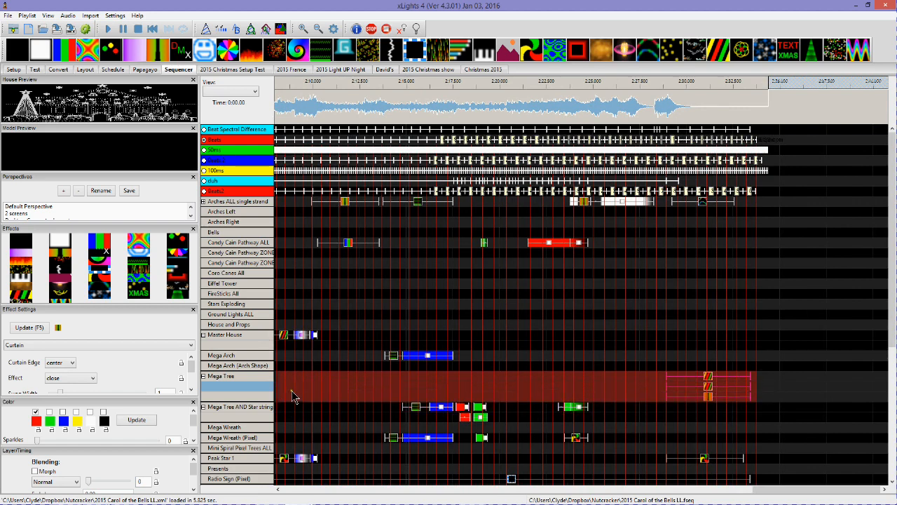
pyautogui.hscroll(-3)
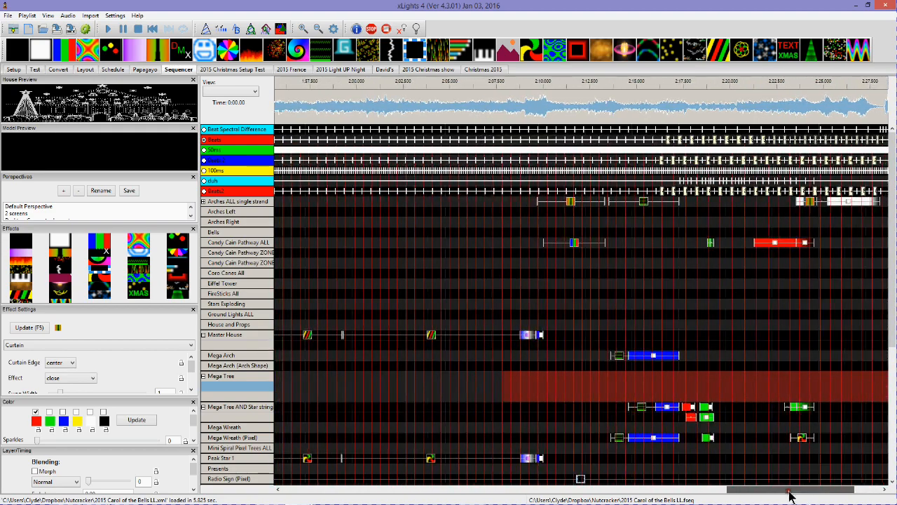
pyautogui.hscroll(-3)
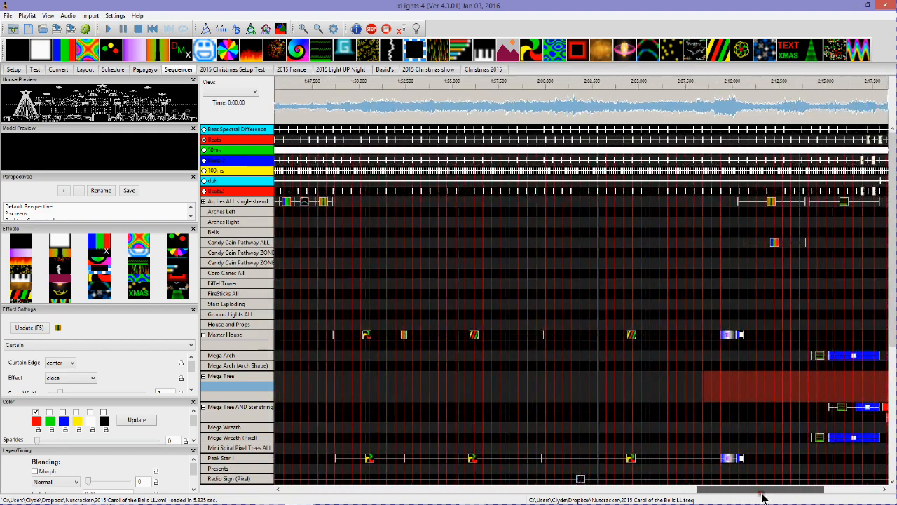
pyautogui.hscroll(-3)
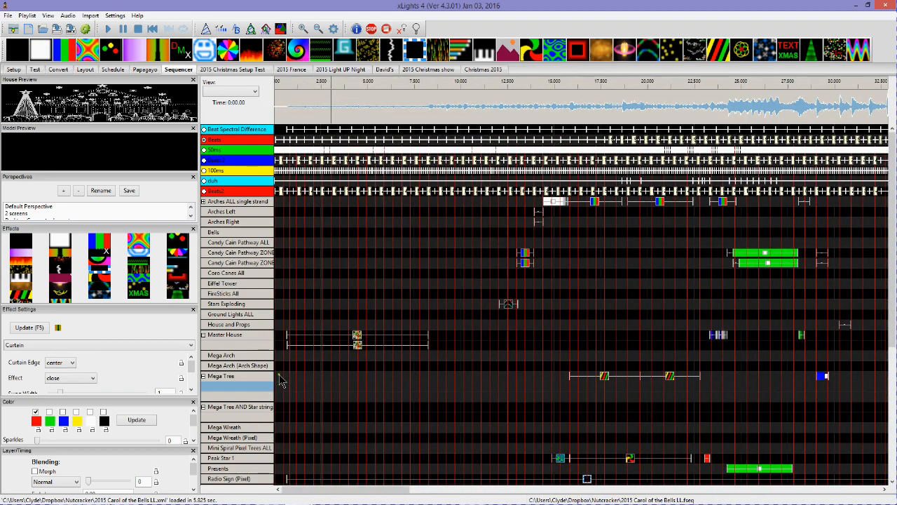
pyautogui.click(222, 375)
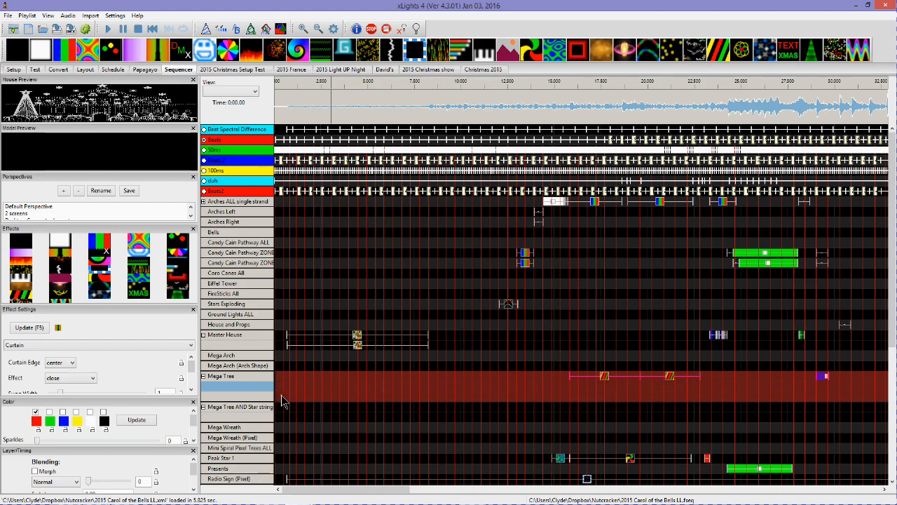
pyautogui.moveTo(283, 382)
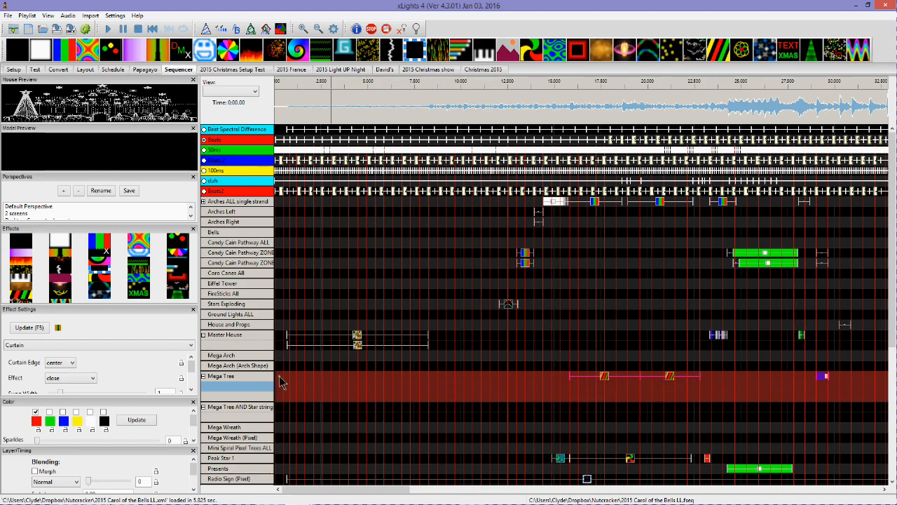
pyautogui.moveTo(292, 381)
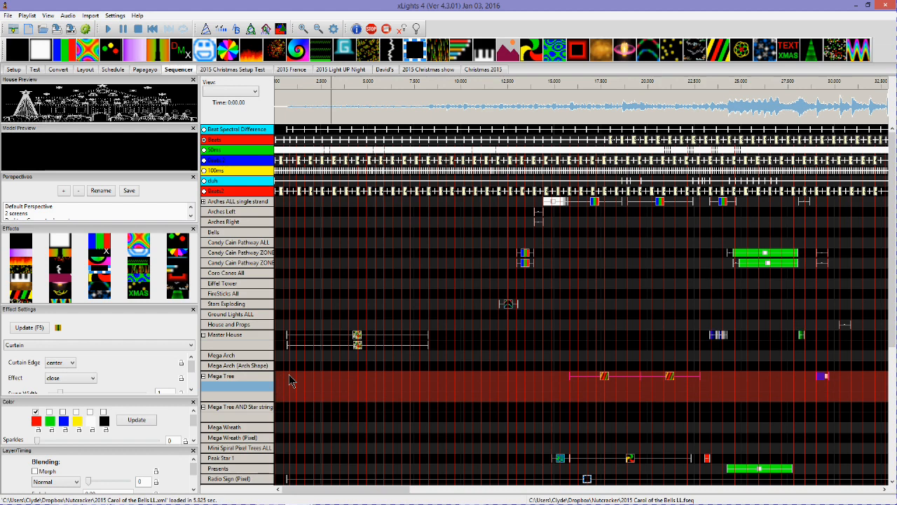
pyautogui.moveTo(289, 392)
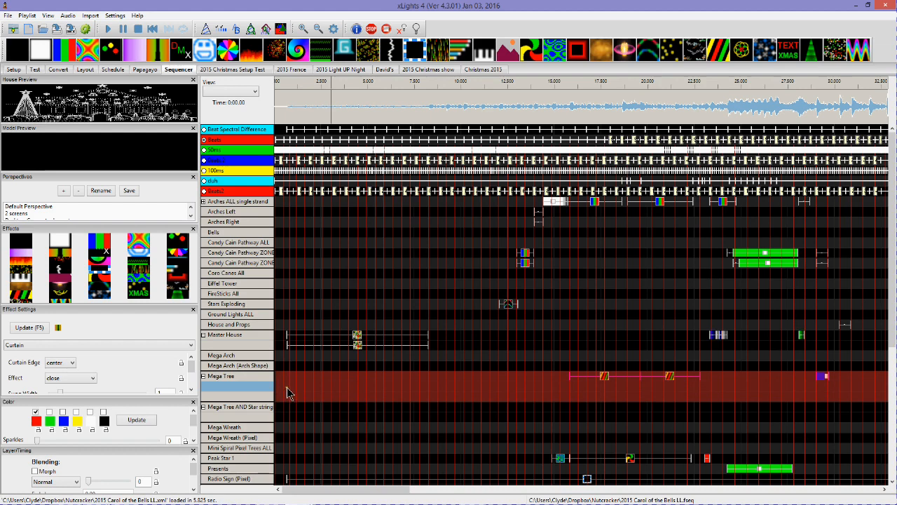
pyautogui.rightClick(289, 391)
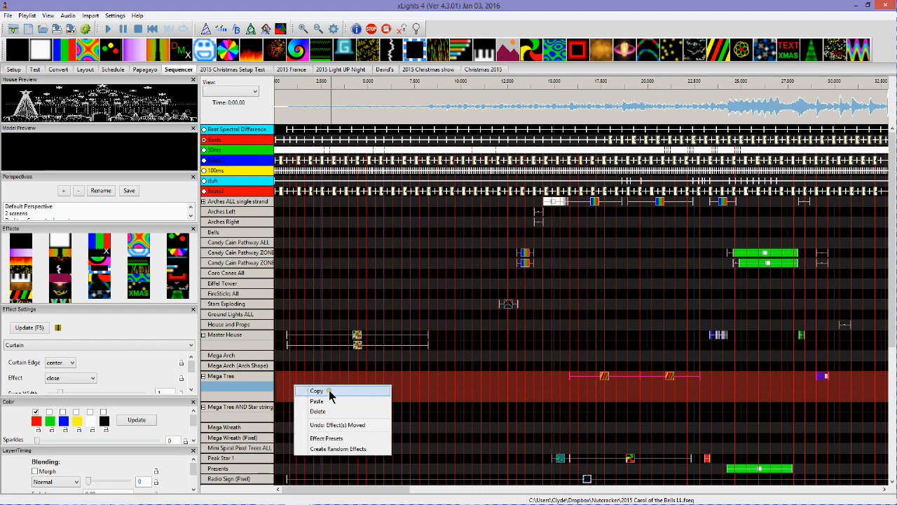
pyautogui.moveTo(289, 381)
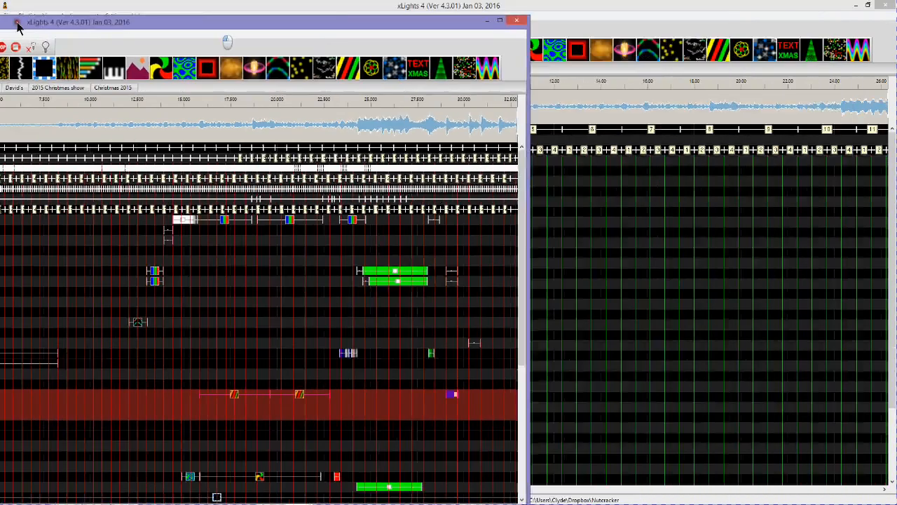
# Switch to the new Beats-timed sequence and paste onto its Mega Tree row from the start.
pyautogui.click(500, 22)
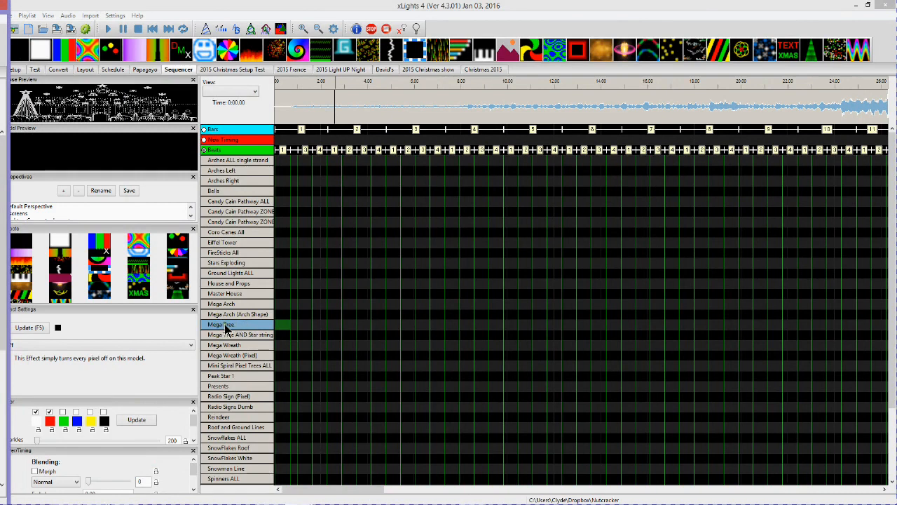
pyautogui.rightClick(222, 325)
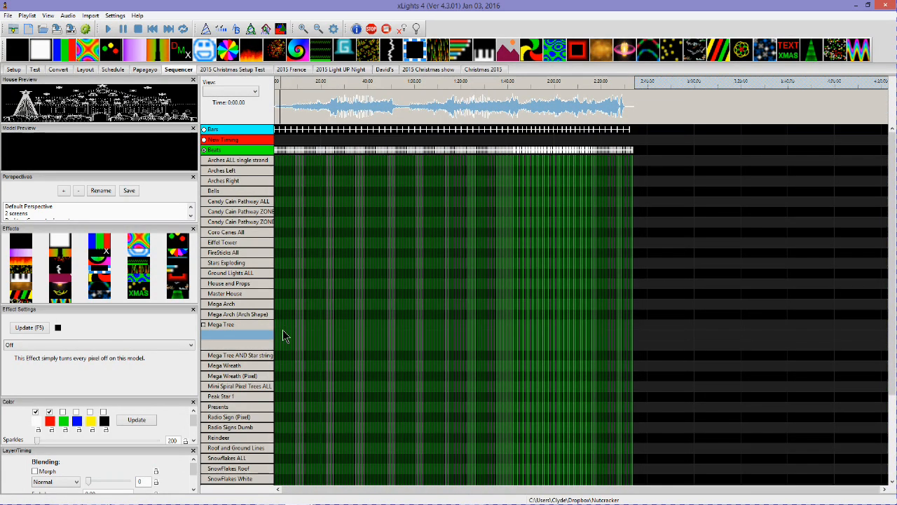
pyautogui.moveTo(313, 314)
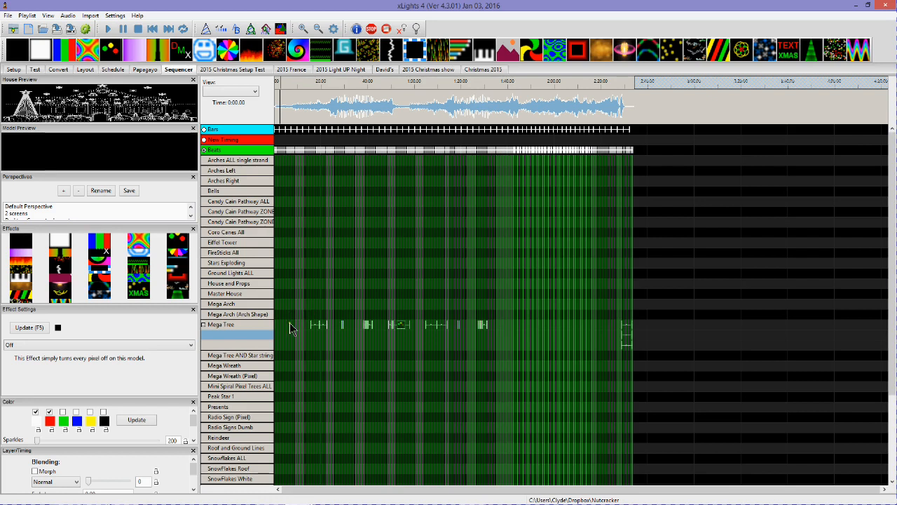
pyautogui.moveTo(629, 354)
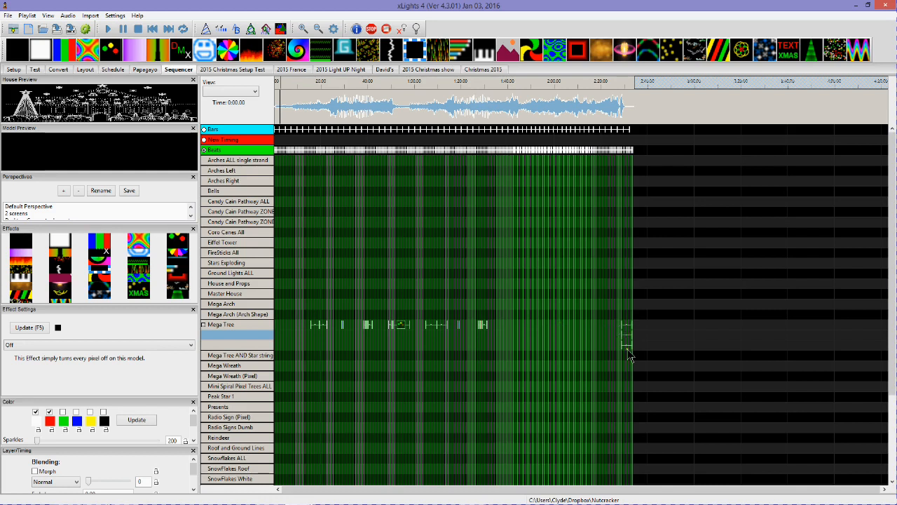
pyautogui.moveTo(270, 328)
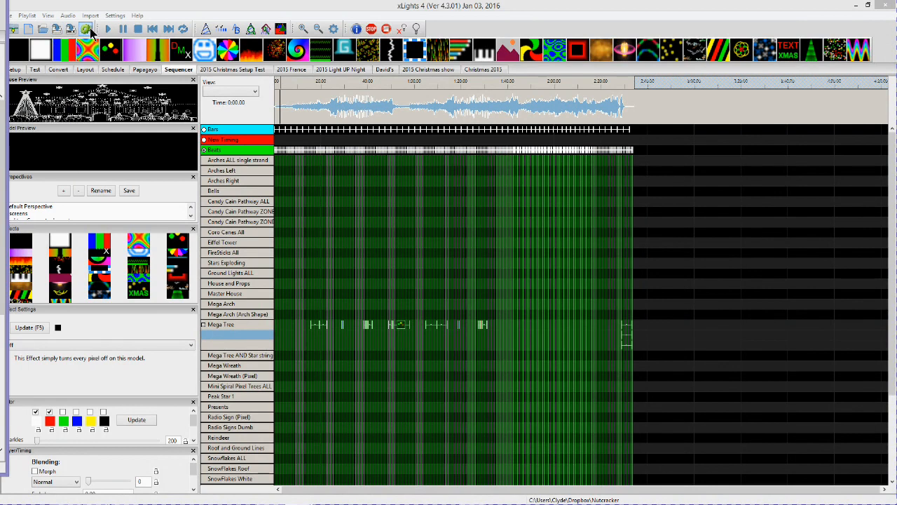
# Render all effects, then select a pasted Mega Tree effect to view it in the house preview.
pyautogui.click(86, 28)
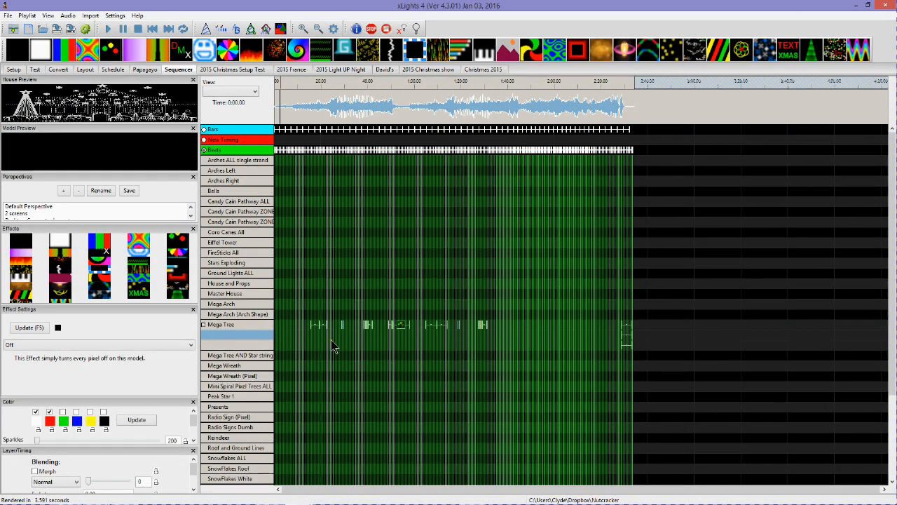
pyautogui.click(235, 324)
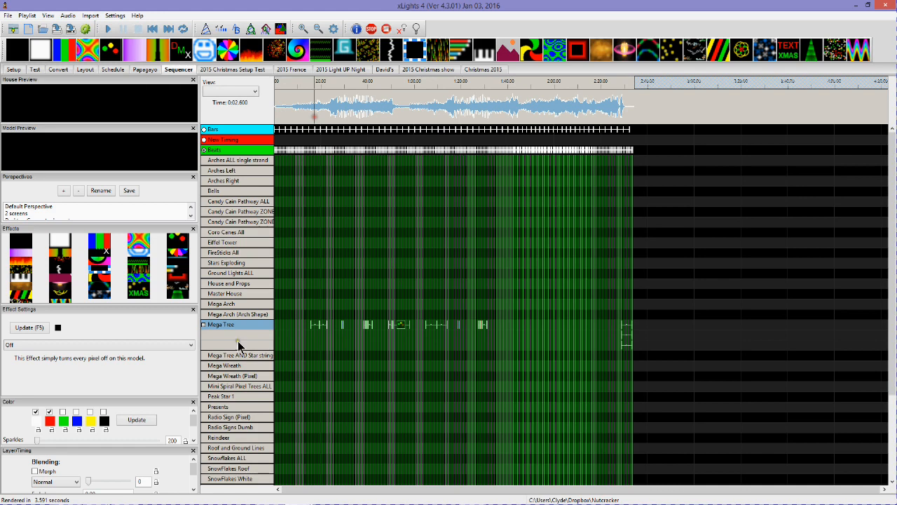
pyautogui.click(108, 28)
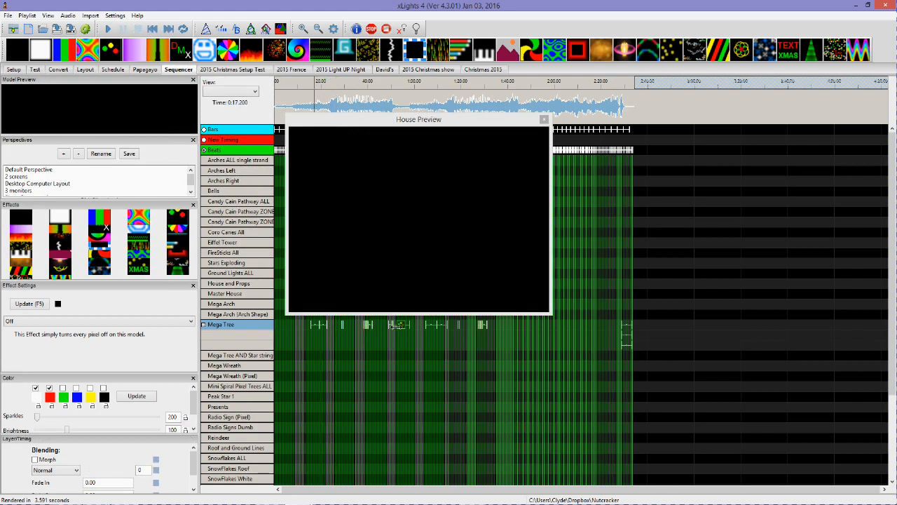
pyautogui.click(108, 28)
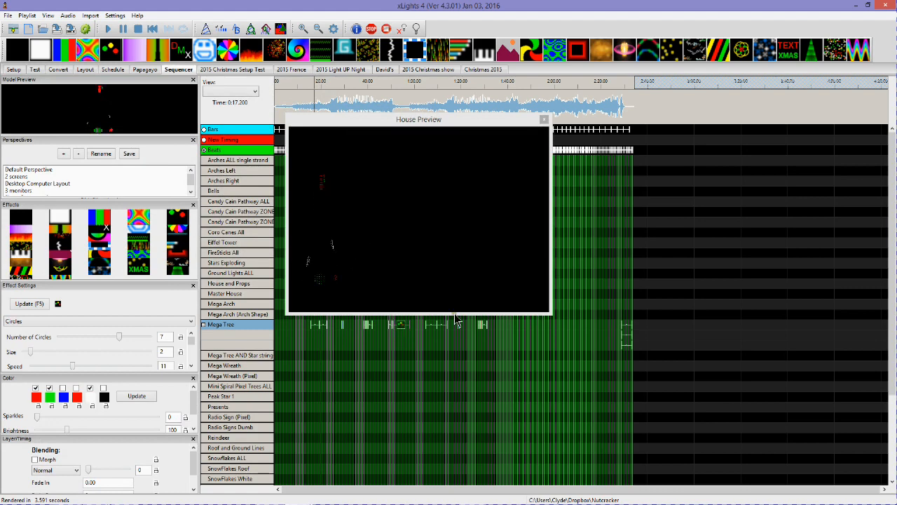